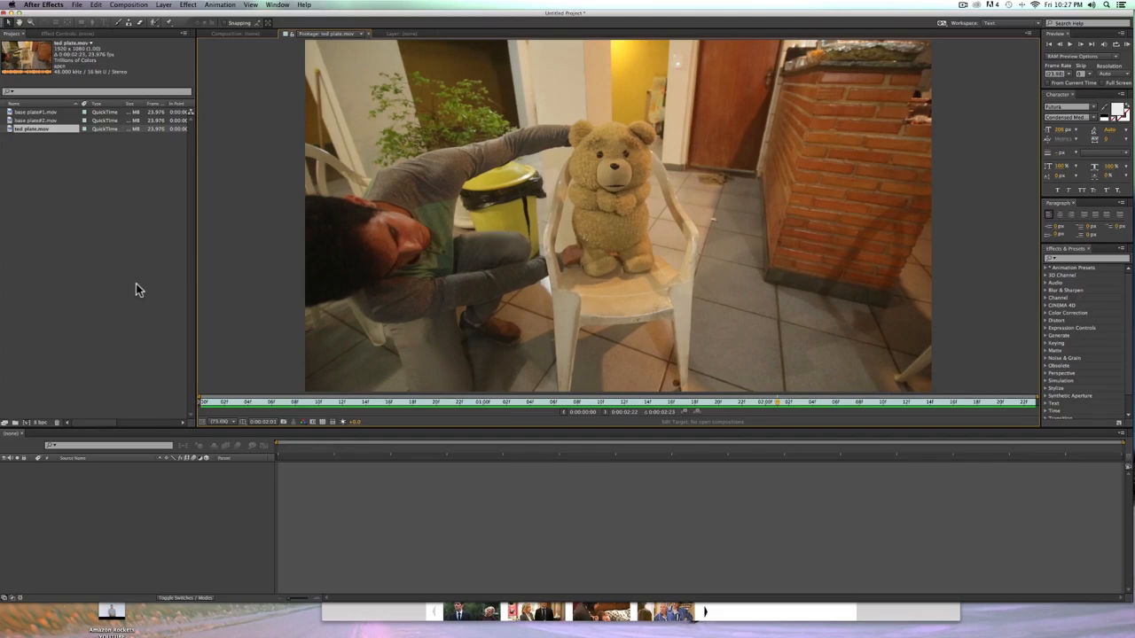
mouse_move(540, 477)
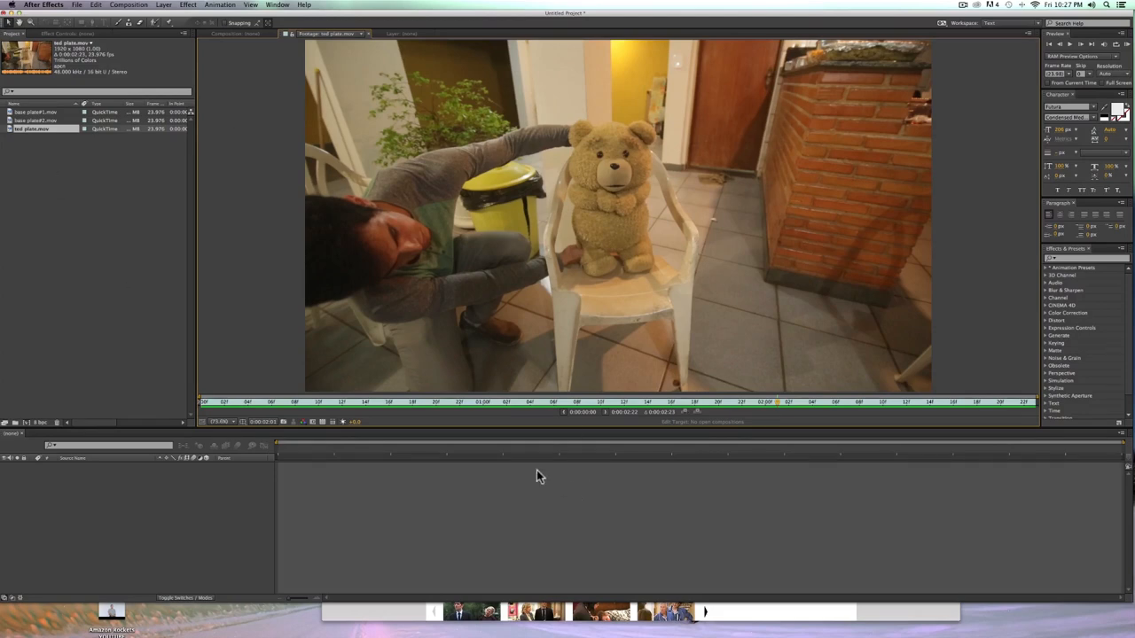
Step: Create a 'ted plate' composition from the ted plate.mov footage
click(337, 404)
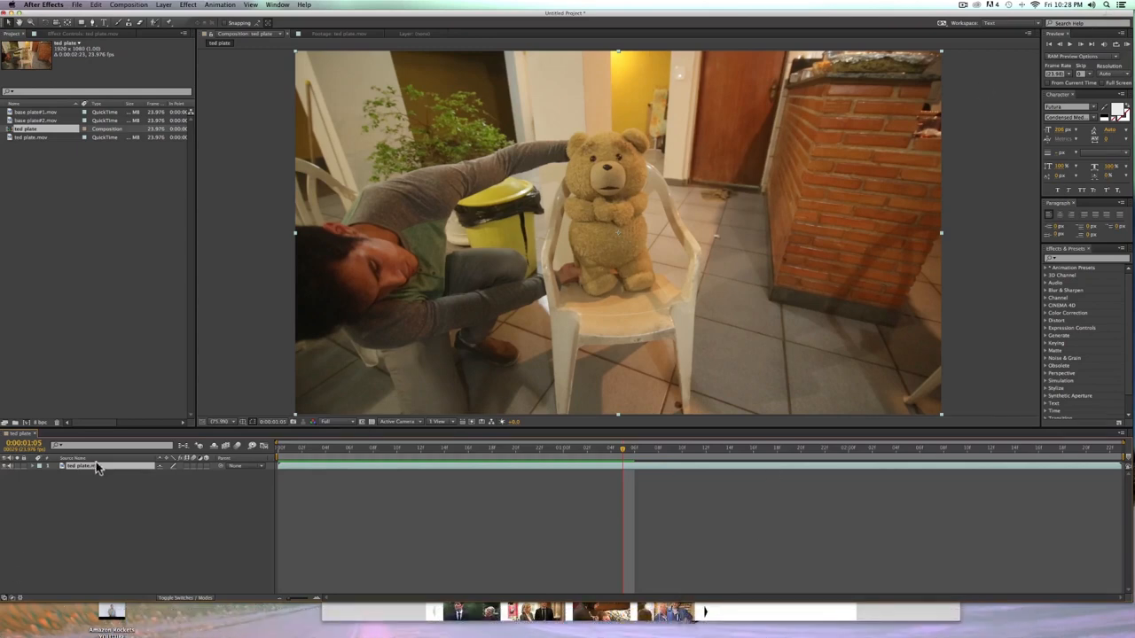
Step: Send the plate to mocha AE as a new 'ted plate' project, overwriting the old file
click(218, 7)
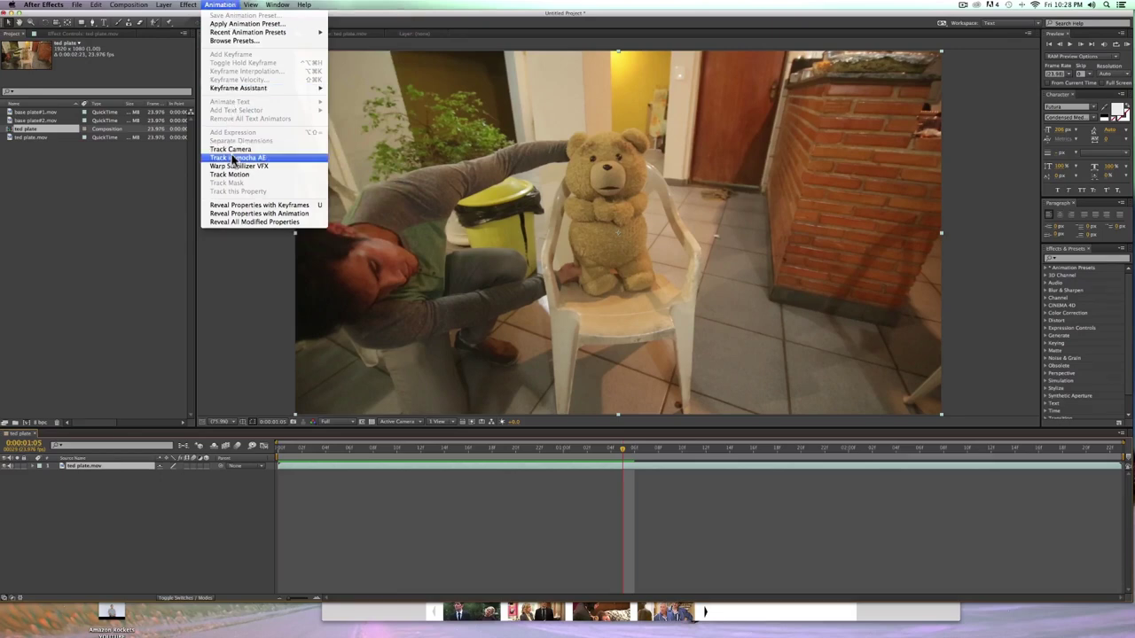
click(239, 158)
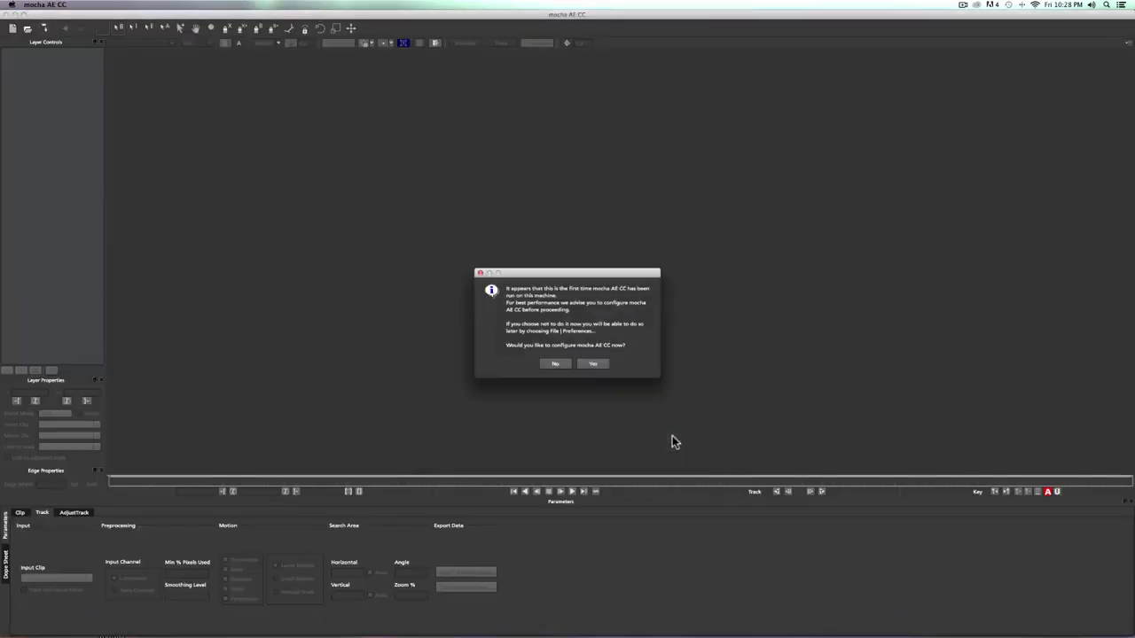
click(592, 364)
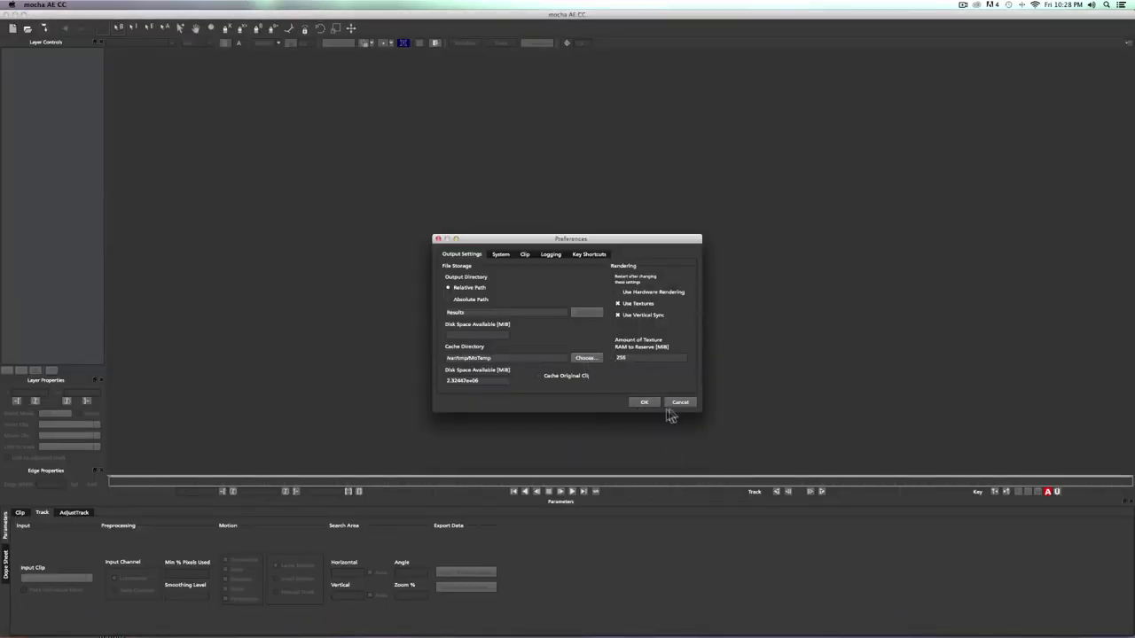
click(645, 403)
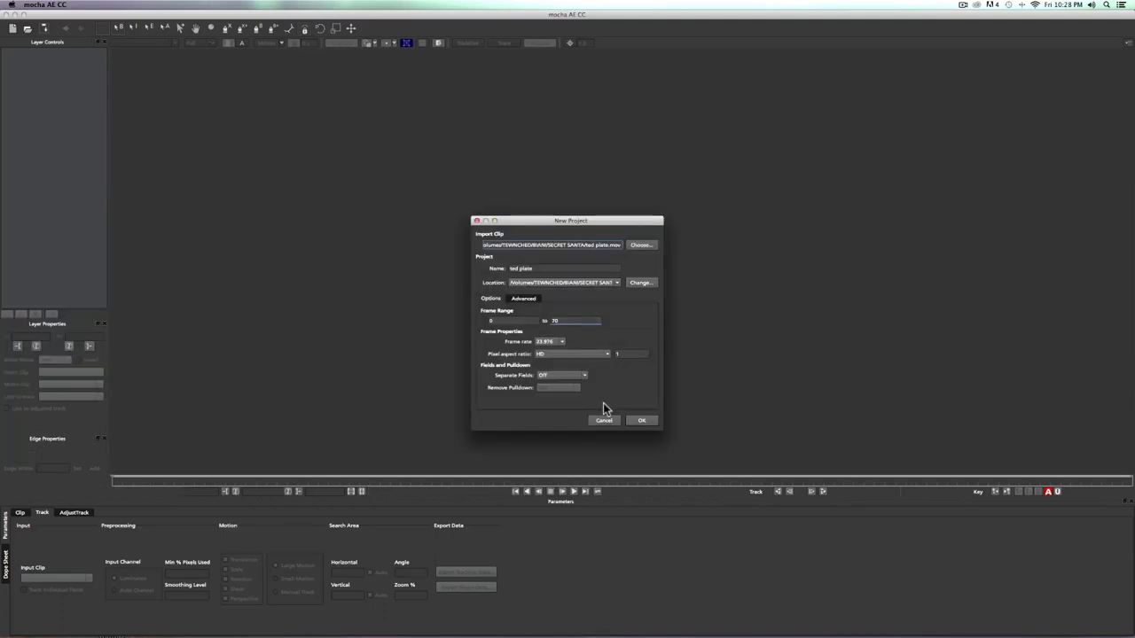
click(642, 421)
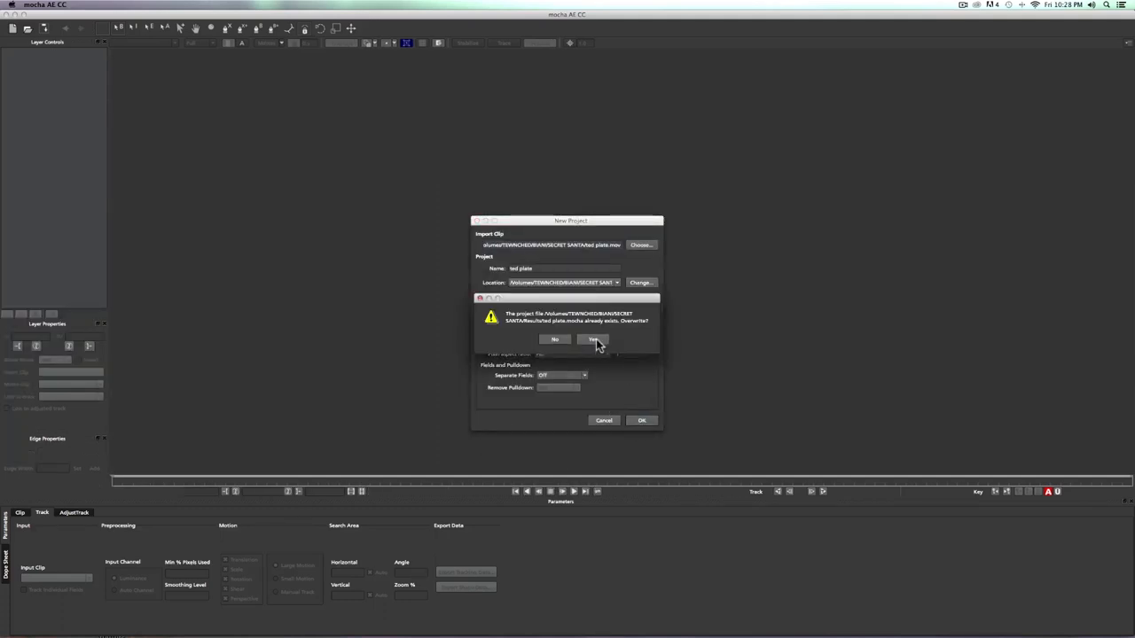
click(593, 339)
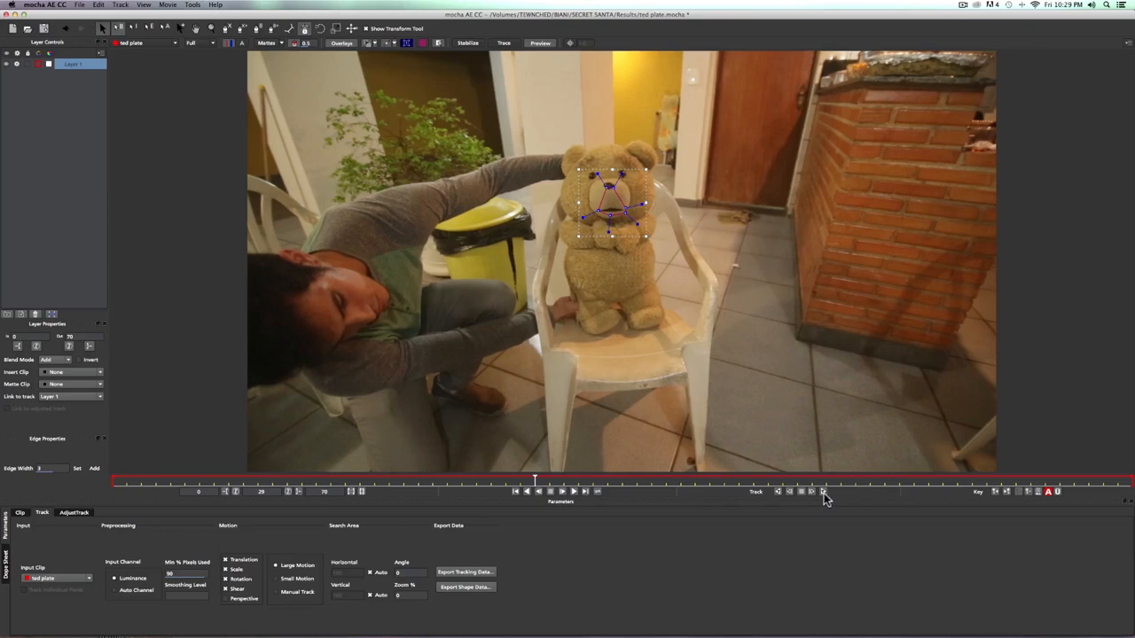
Step: Track Ted's muzzle through the clip and drag the surface corners onto his mouth
click(822, 492)
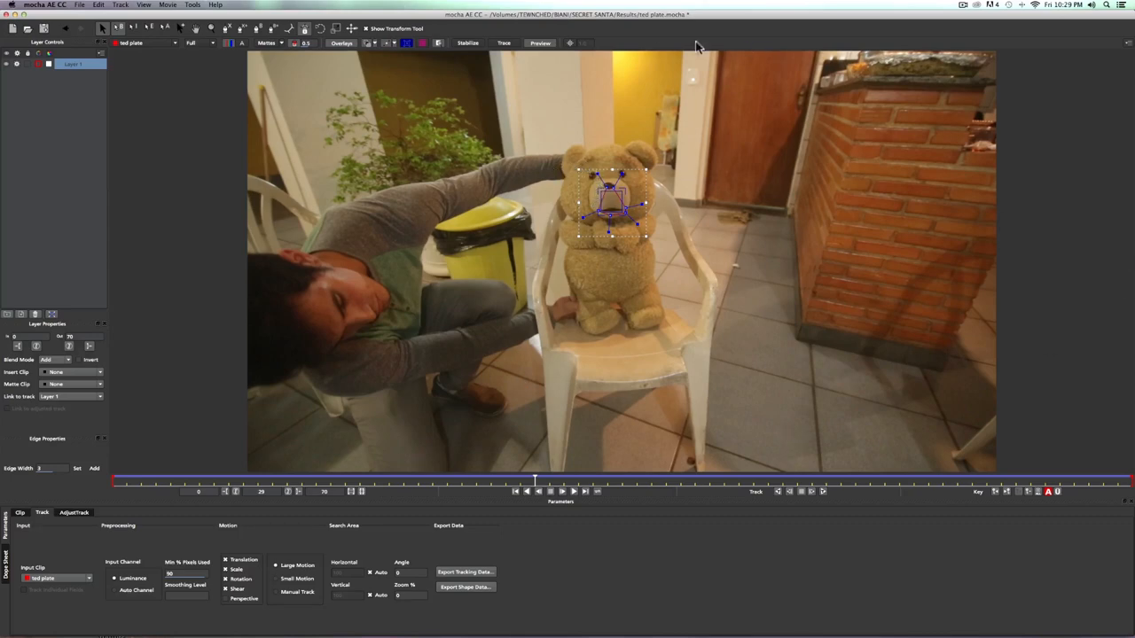
mouse_move(867, 228)
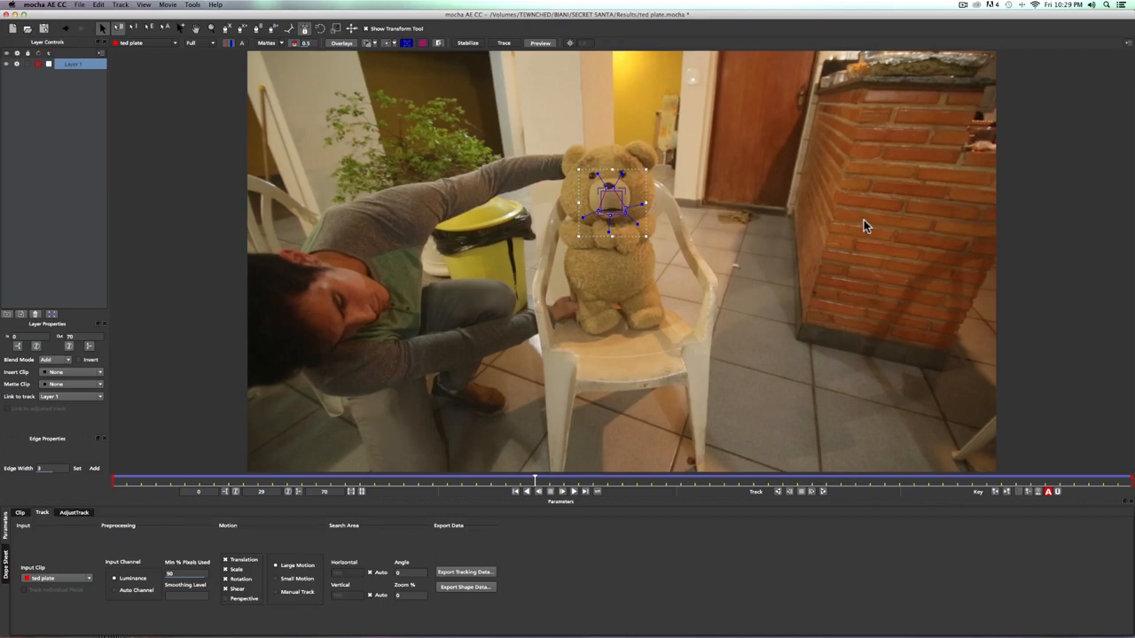
mouse_move(556, 280)
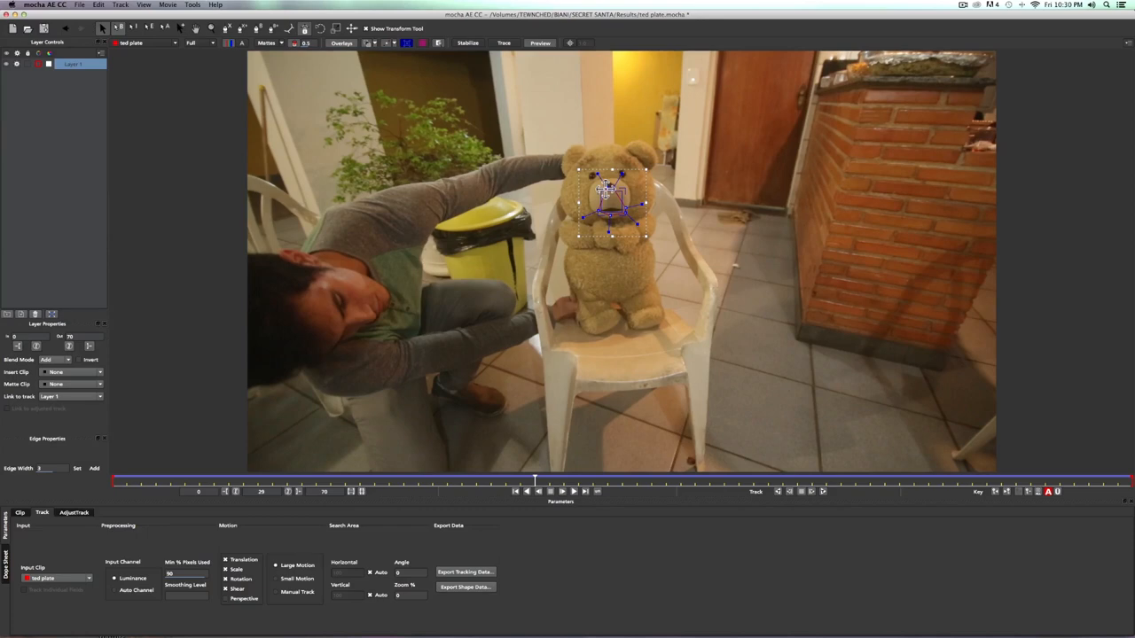
drag(607, 186, 598, 220)
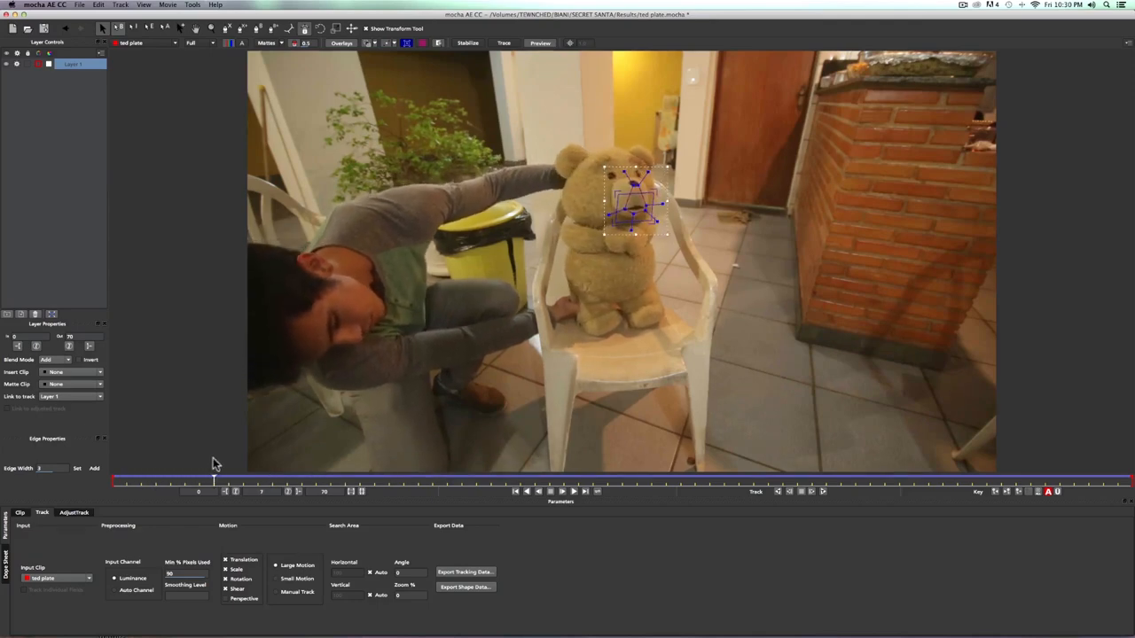
Step: Export the mouth track as an After Effects Corner Pin file named 'ted mouth'
click(667, 492)
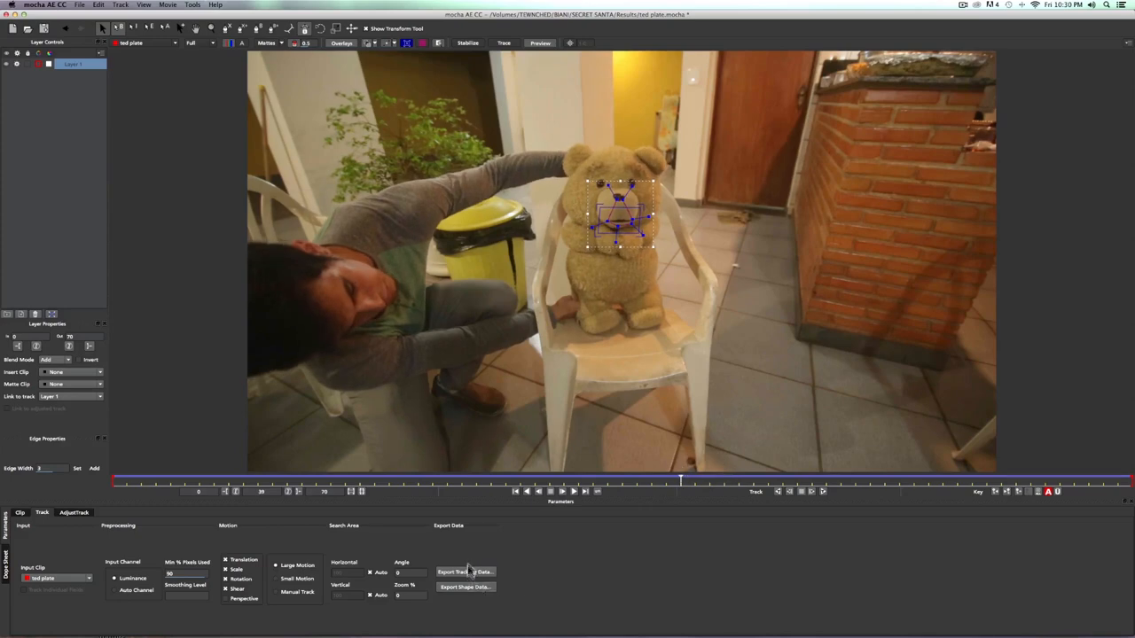
click(464, 572)
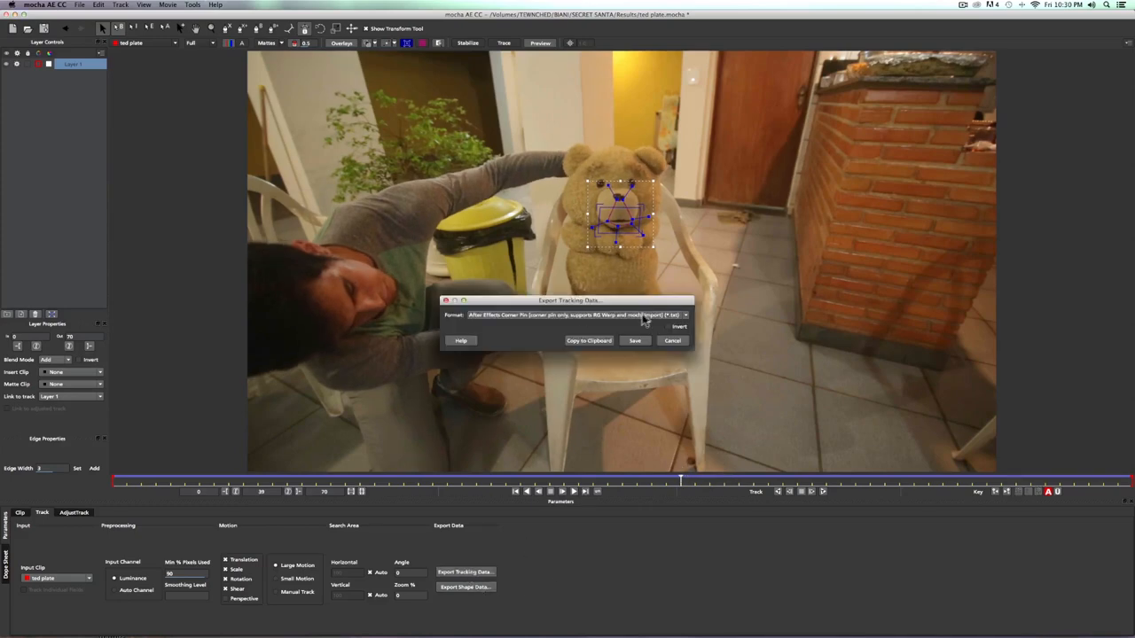
mouse_move(585, 329)
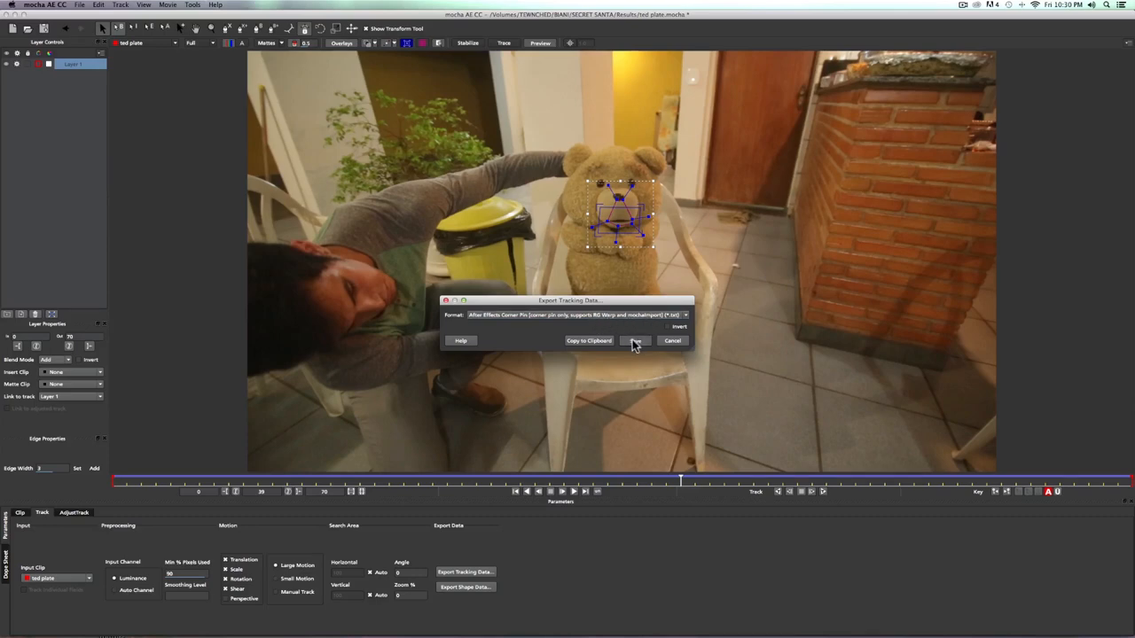
click(635, 340)
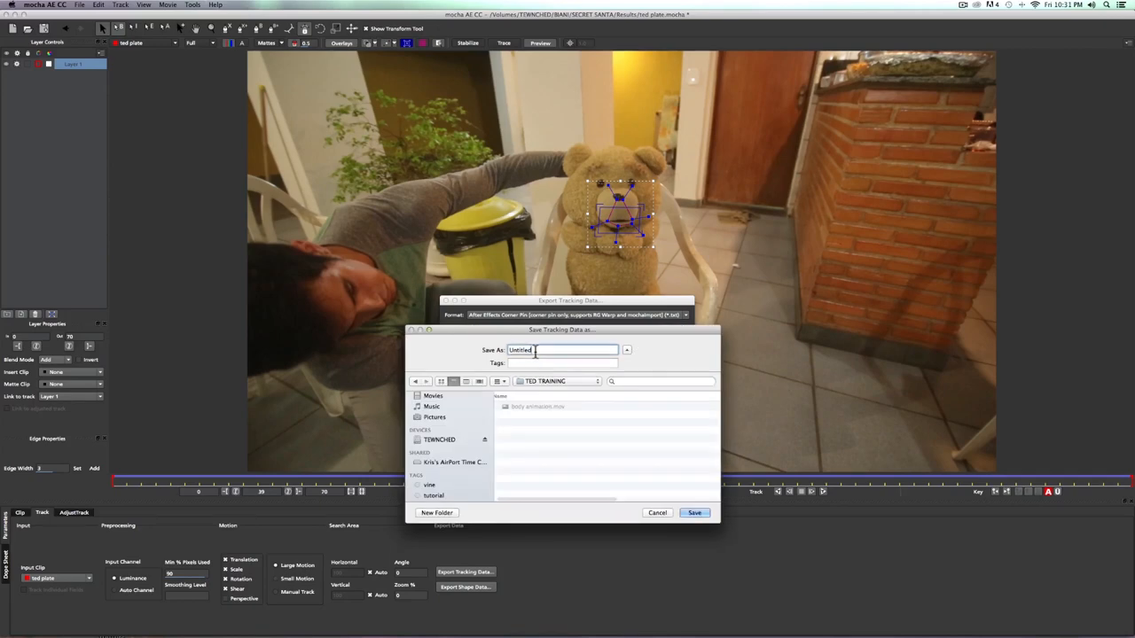
text(ted m)
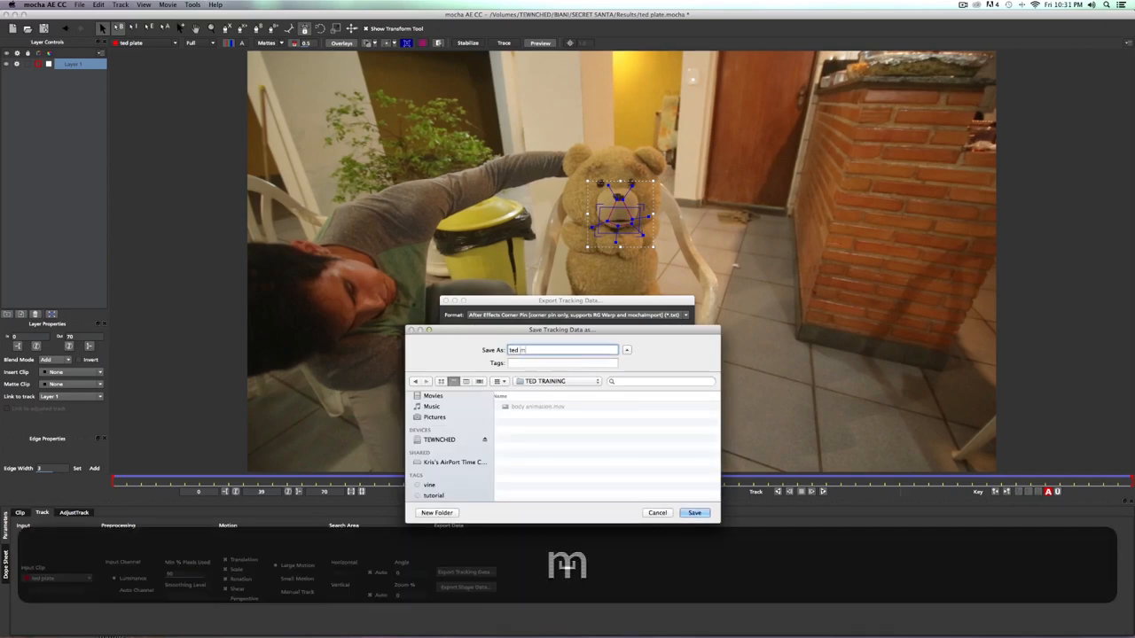
click(657, 513)
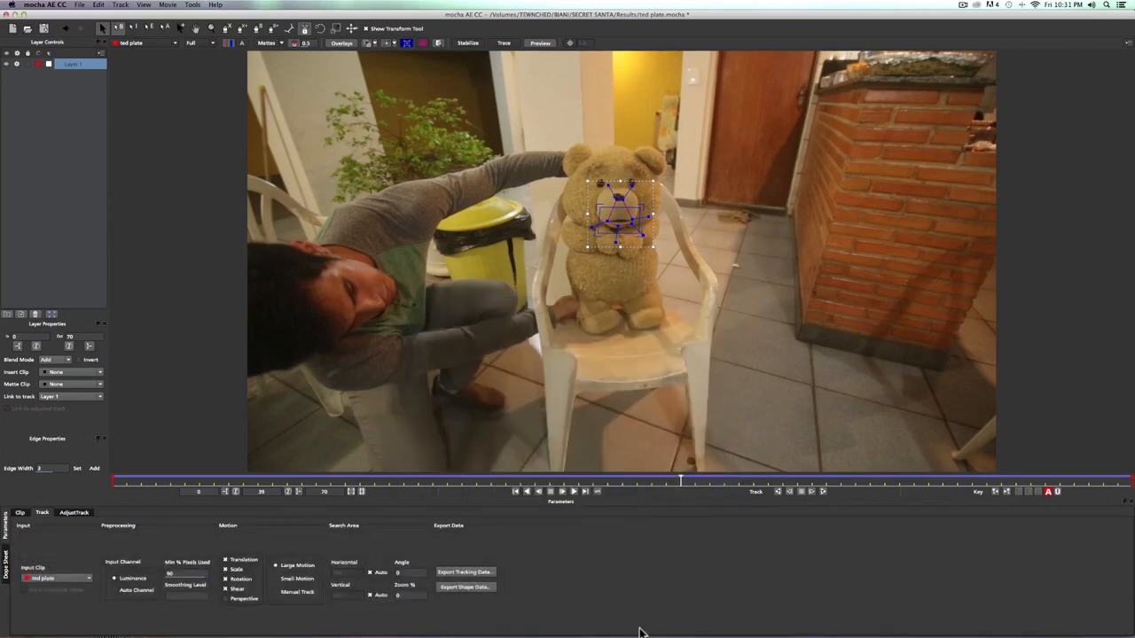
mouse_move(827, 618)
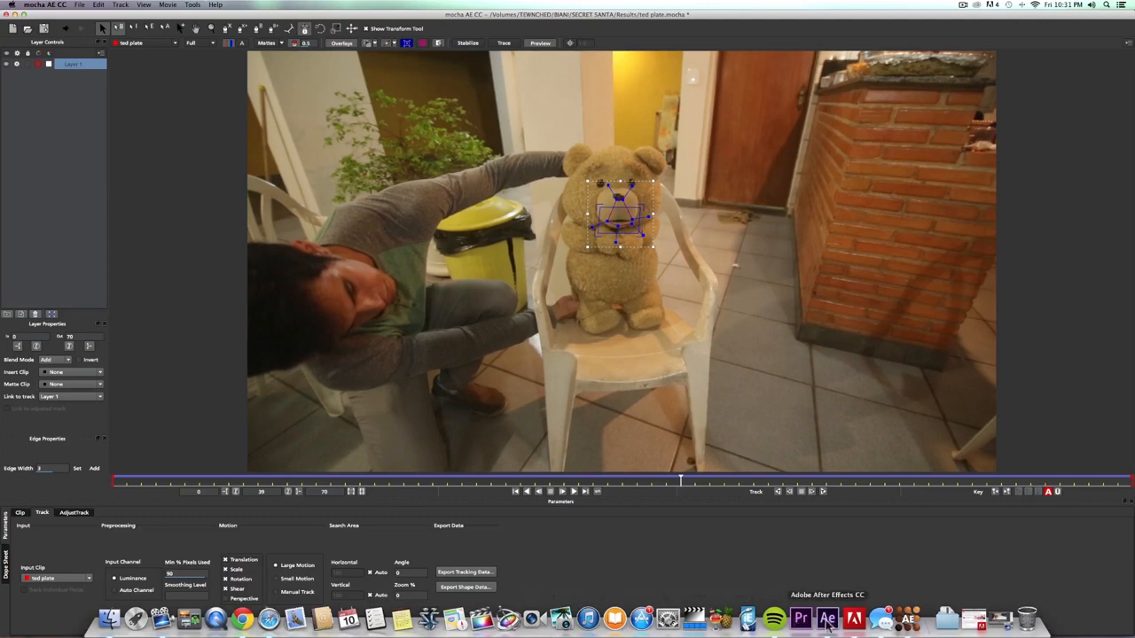
Step: Back in After Effects, duplicate the footage layer as TED MOUTH above the plate
click(827, 618)
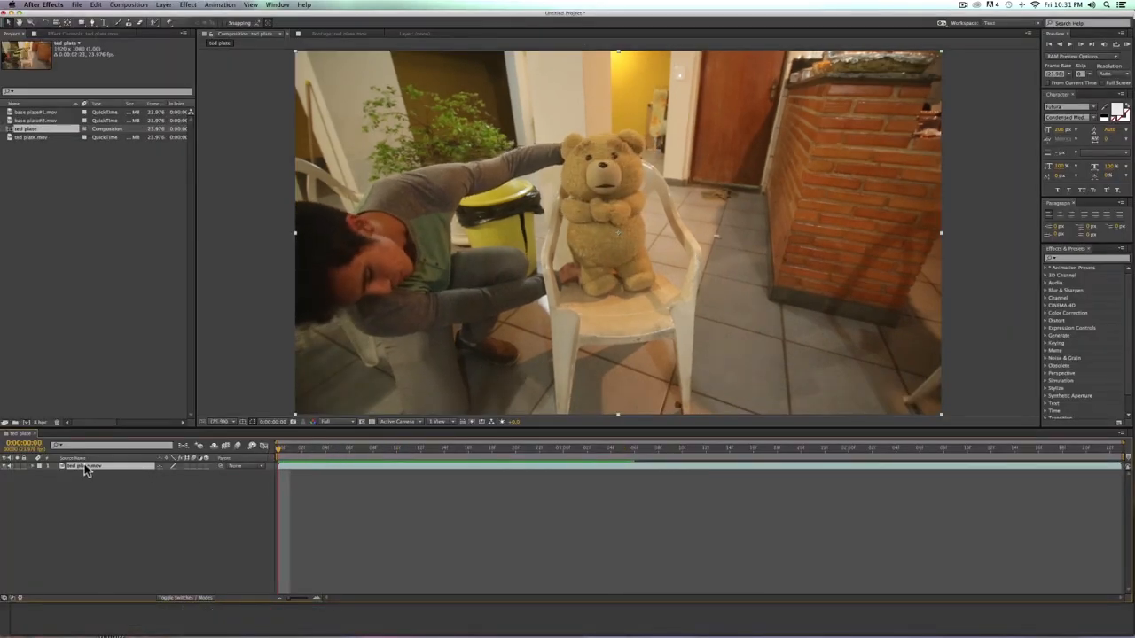
key(cmd+d)
text(TED MOUTH)
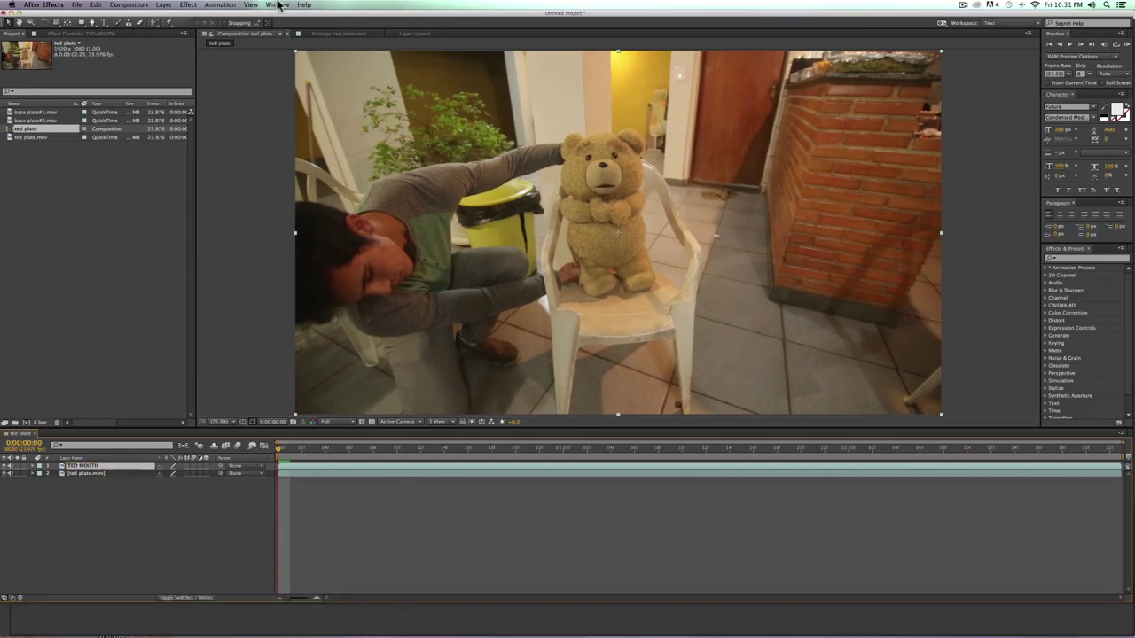
click(275, 6)
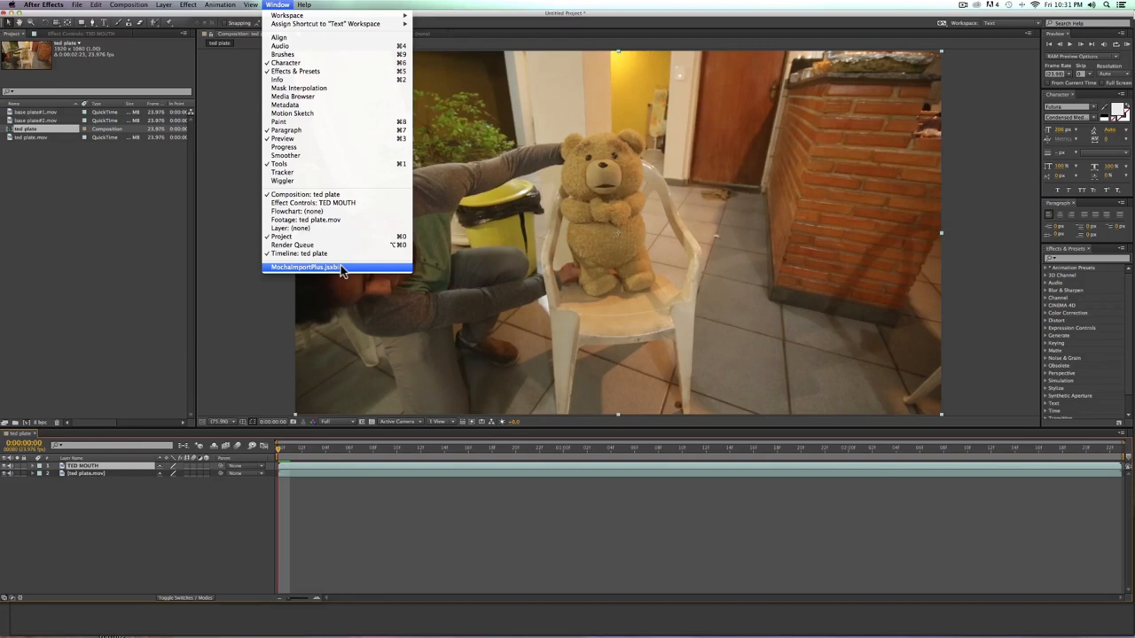
Step: Launch MochaImport+ and load ted mouth.txt from the TED TRAINING folder
click(306, 267)
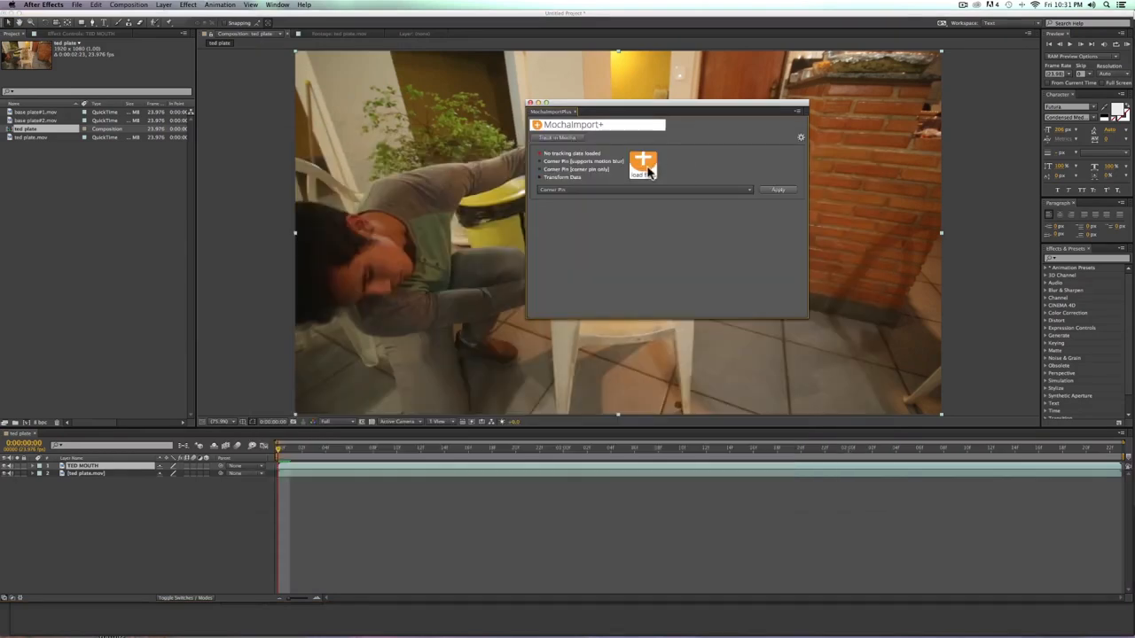
mouse_move(643, 164)
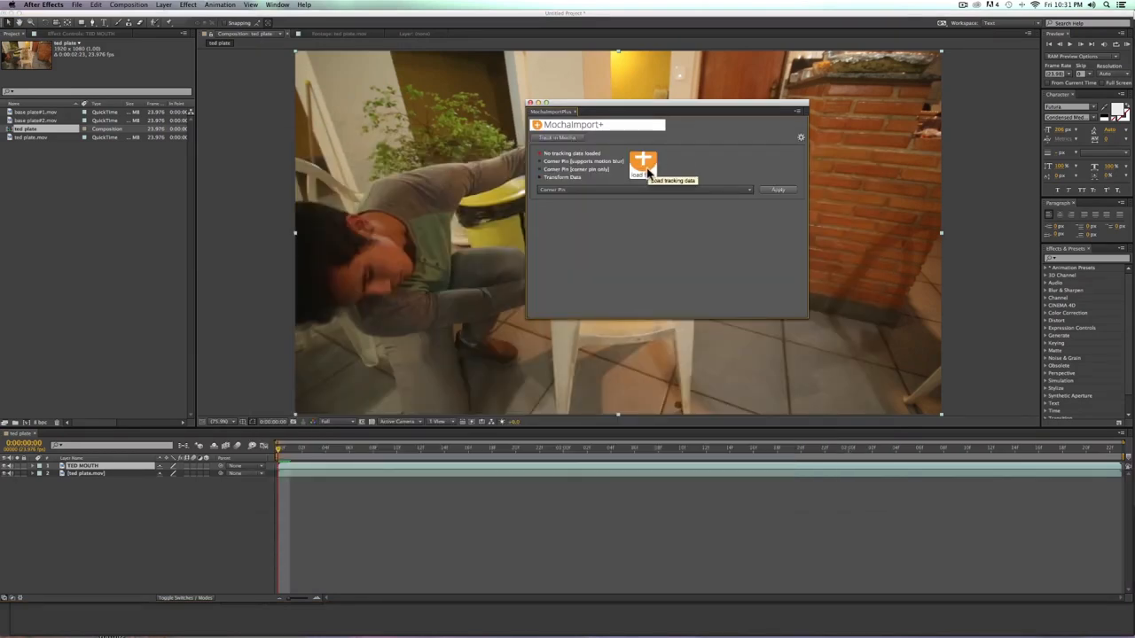
click(641, 164)
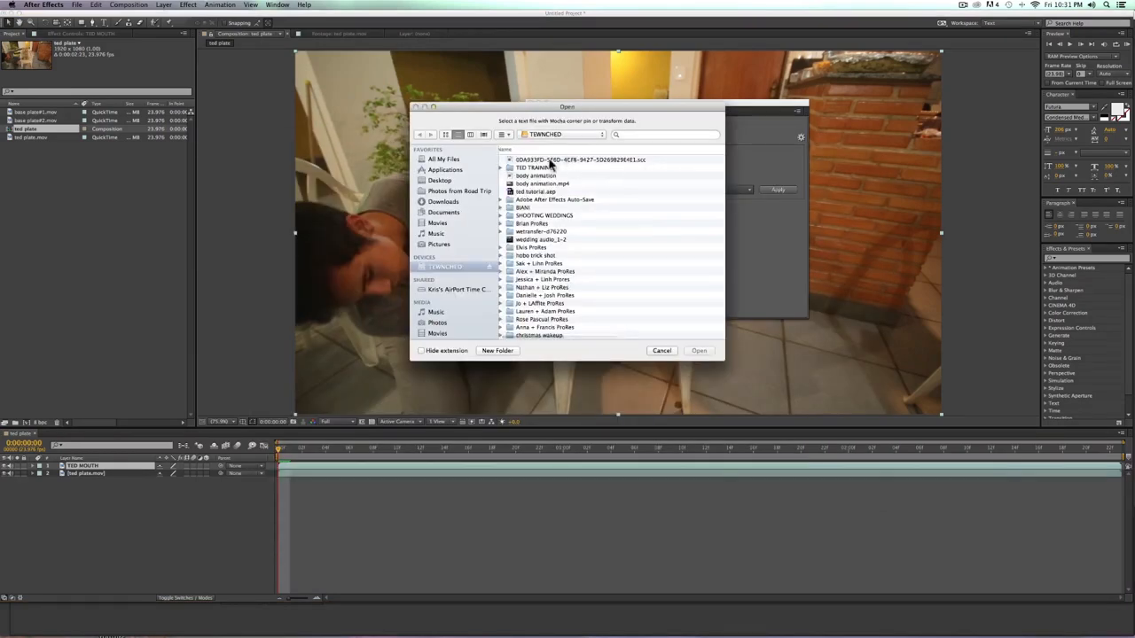
double_click(538, 168)
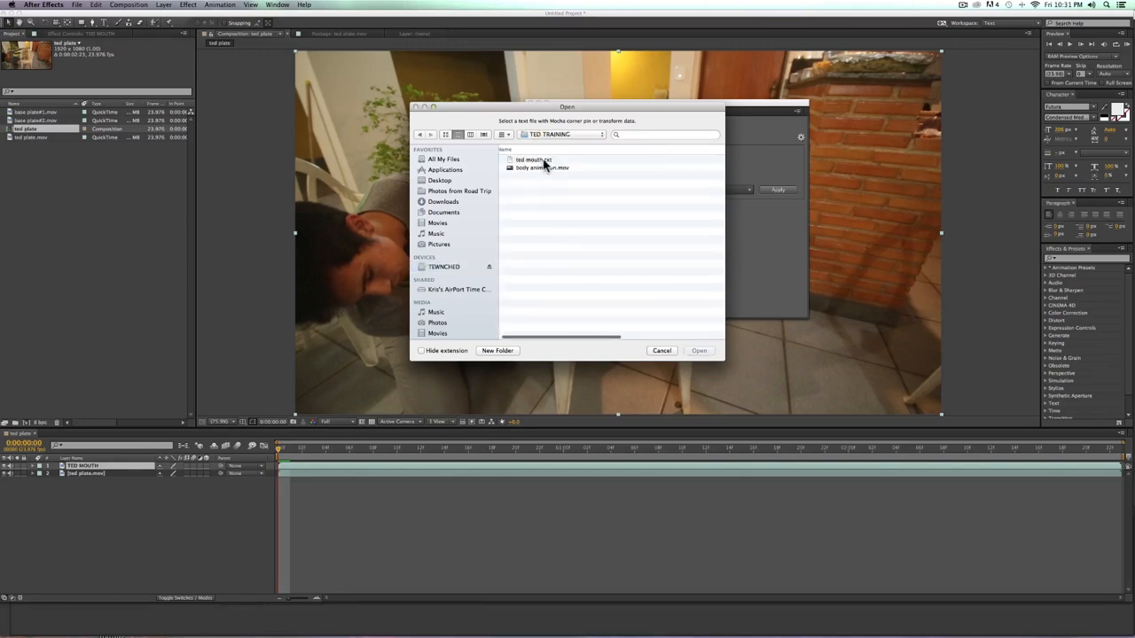
click(534, 159)
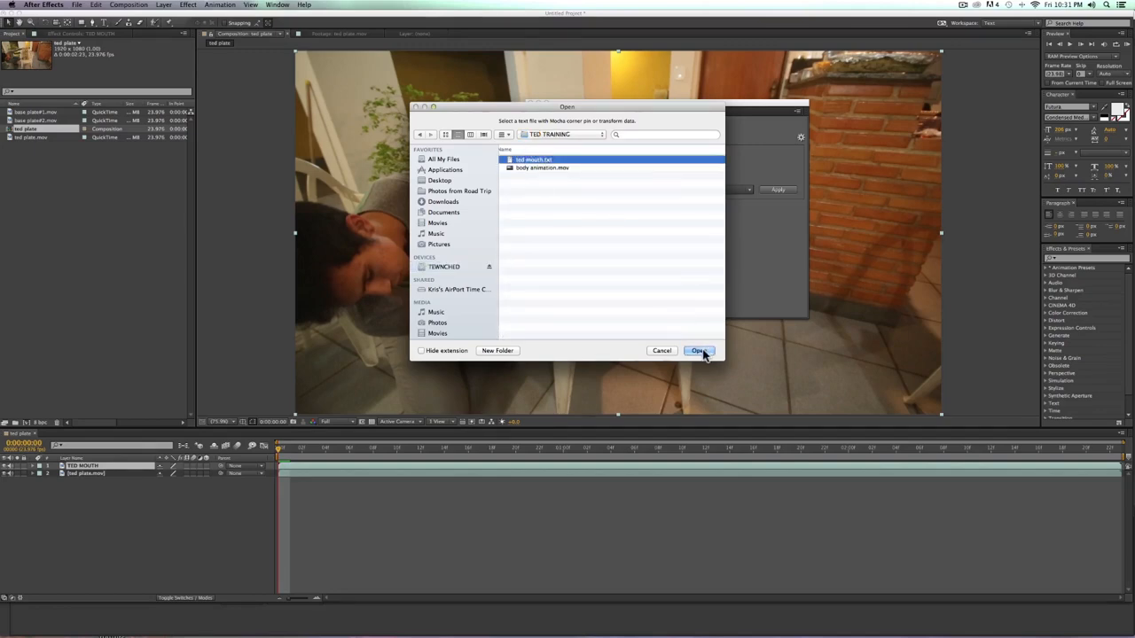
click(699, 350)
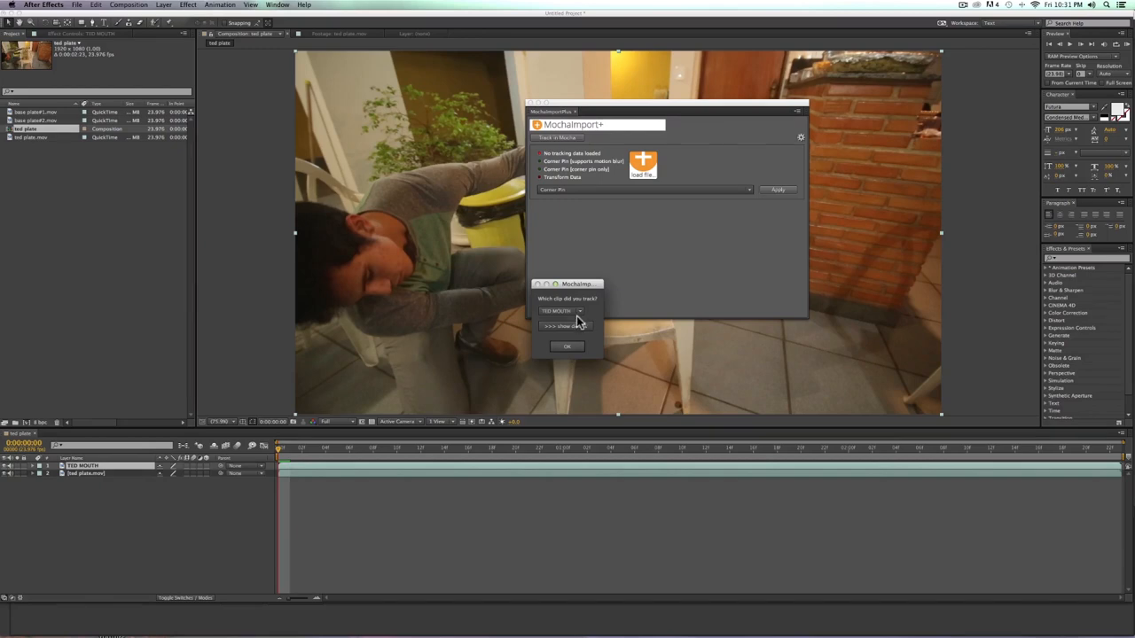
Step: Match the track to the TED MOUTH clip and choose Stabilized Precomp output
click(561, 312)
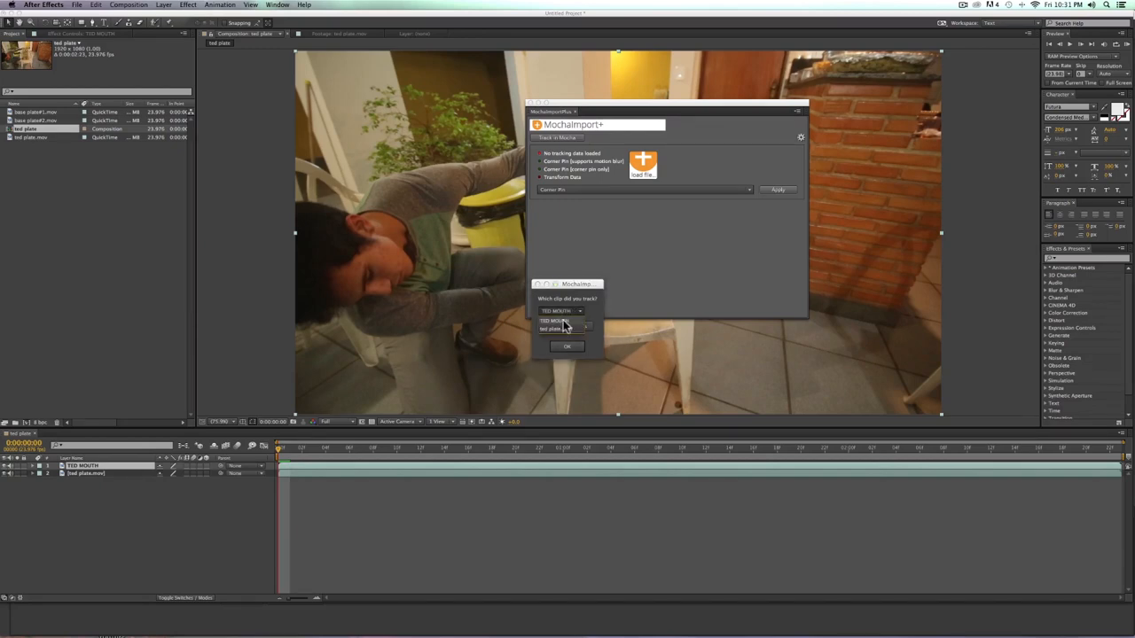
click(566, 345)
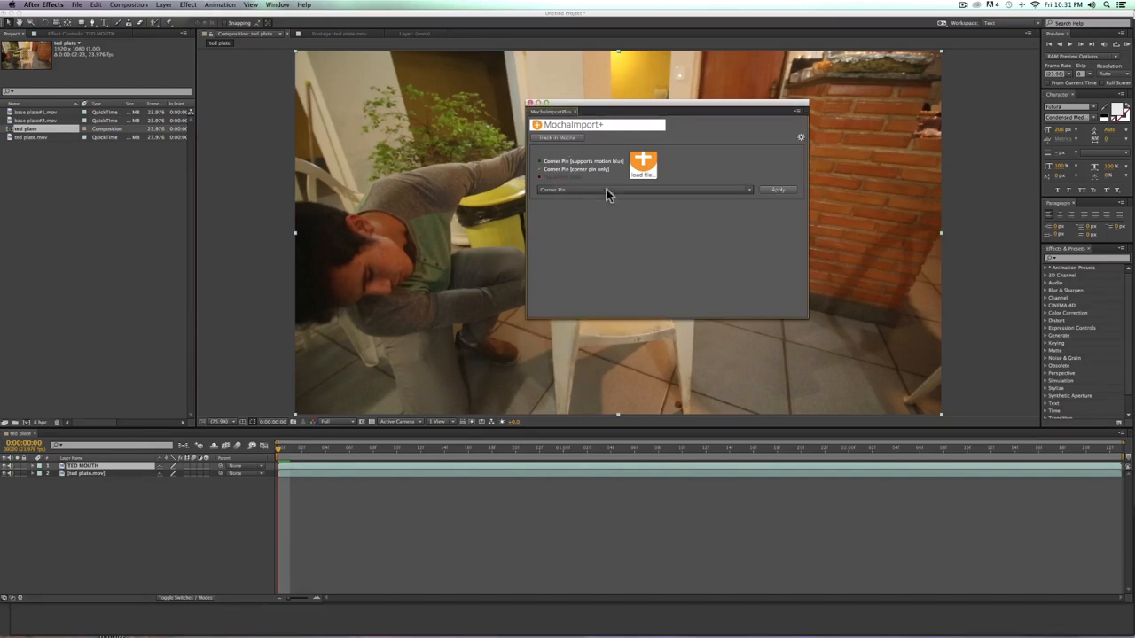
click(643, 190)
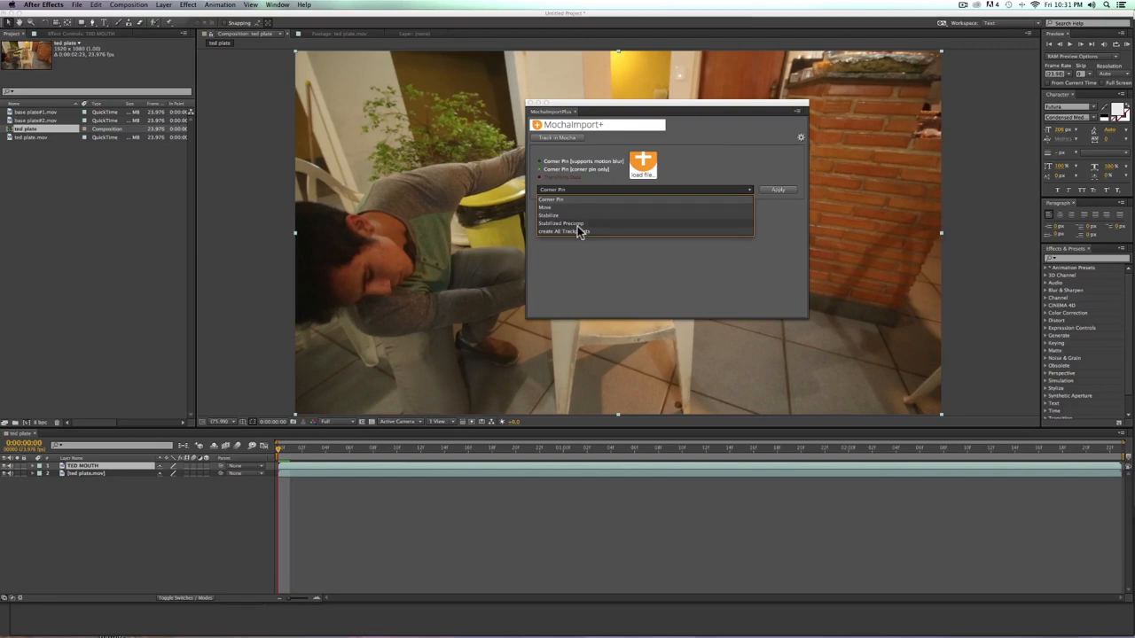
click(563, 223)
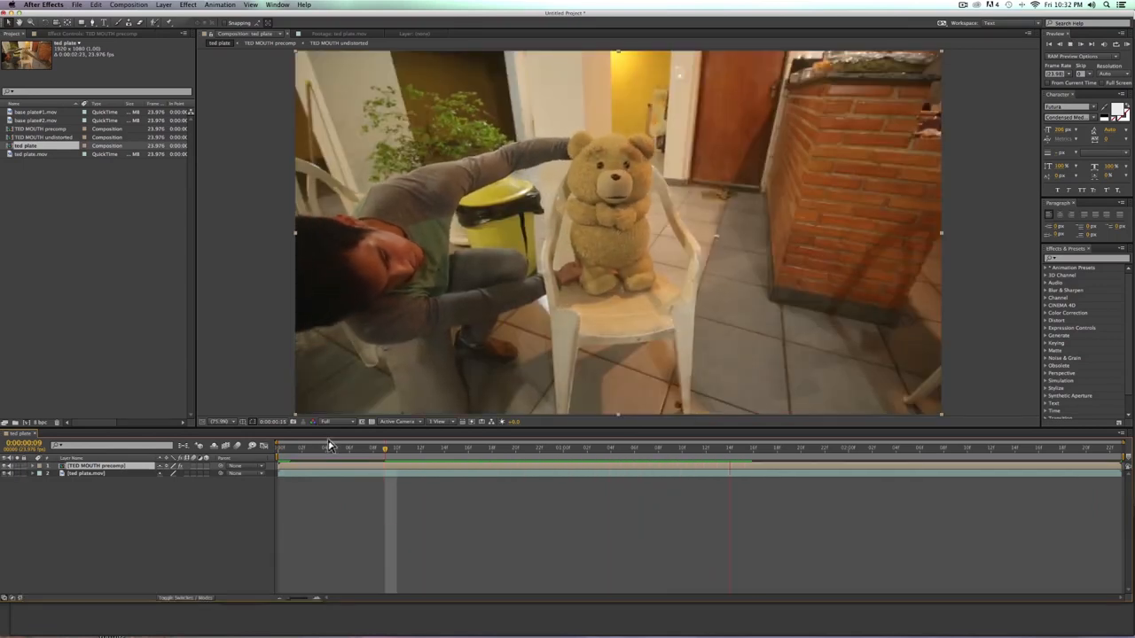
Step: Return to the first frame and open the TED MOUTH precomp
click(352, 446)
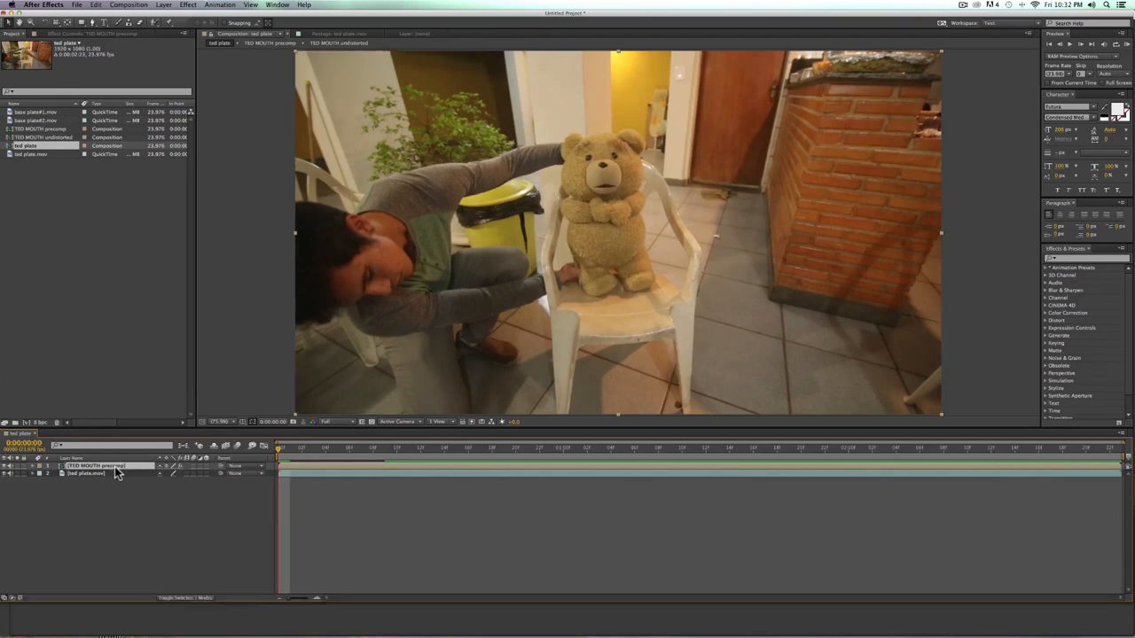
double_click(98, 467)
text(mesh)
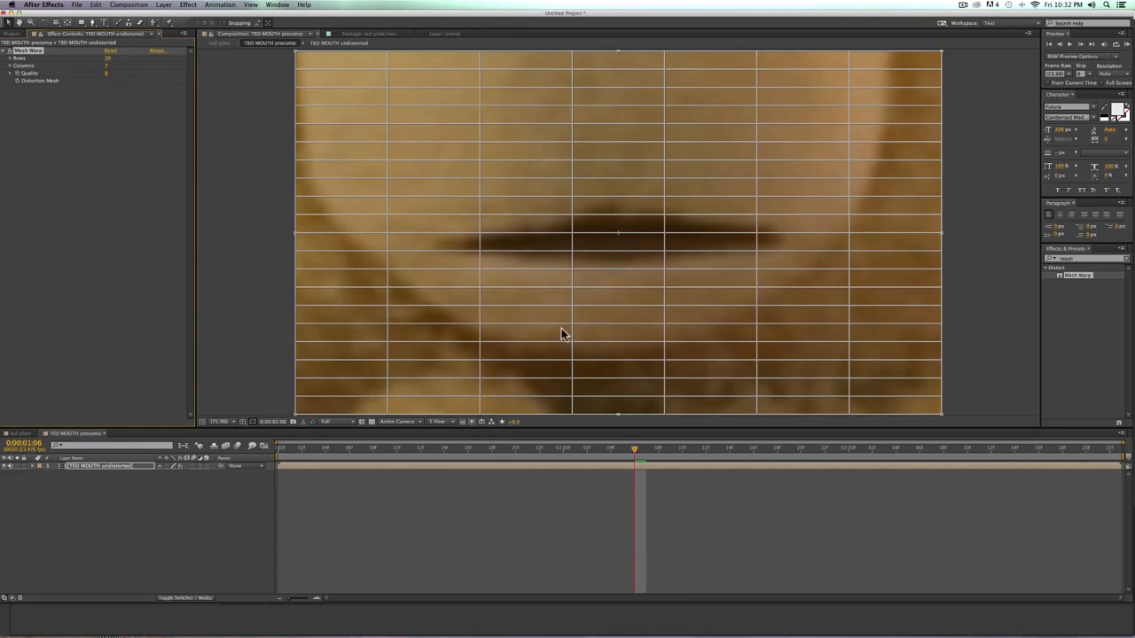
mouse_move(590, 325)
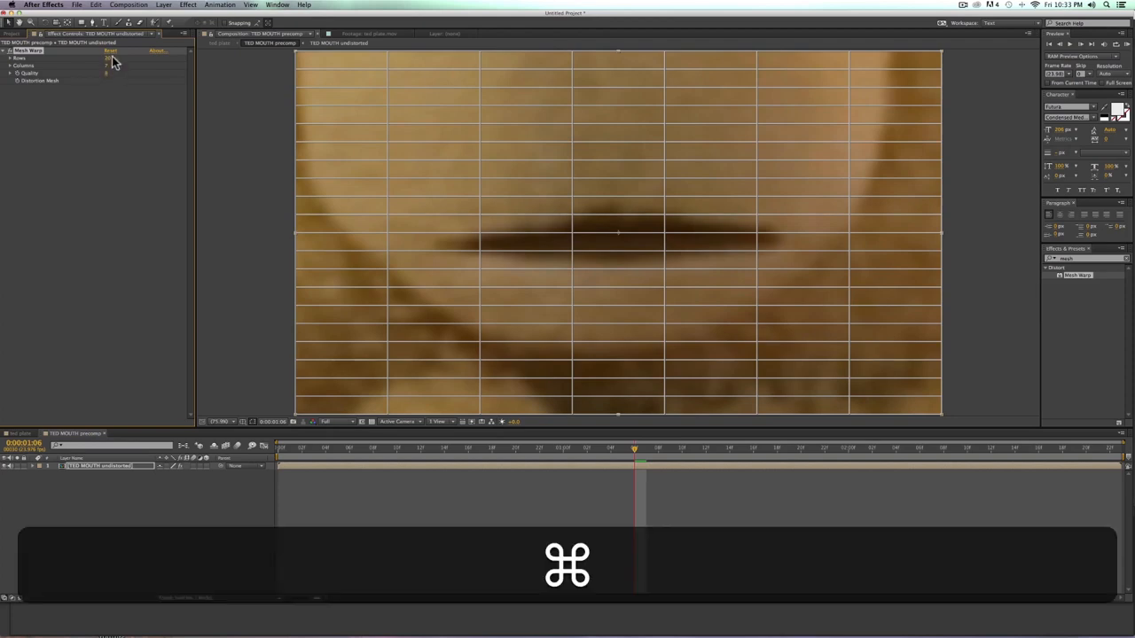
Step: Undo two stray mesh changes, keeping the Mesh Warp grid at 7 by 7
key(cmd+z)
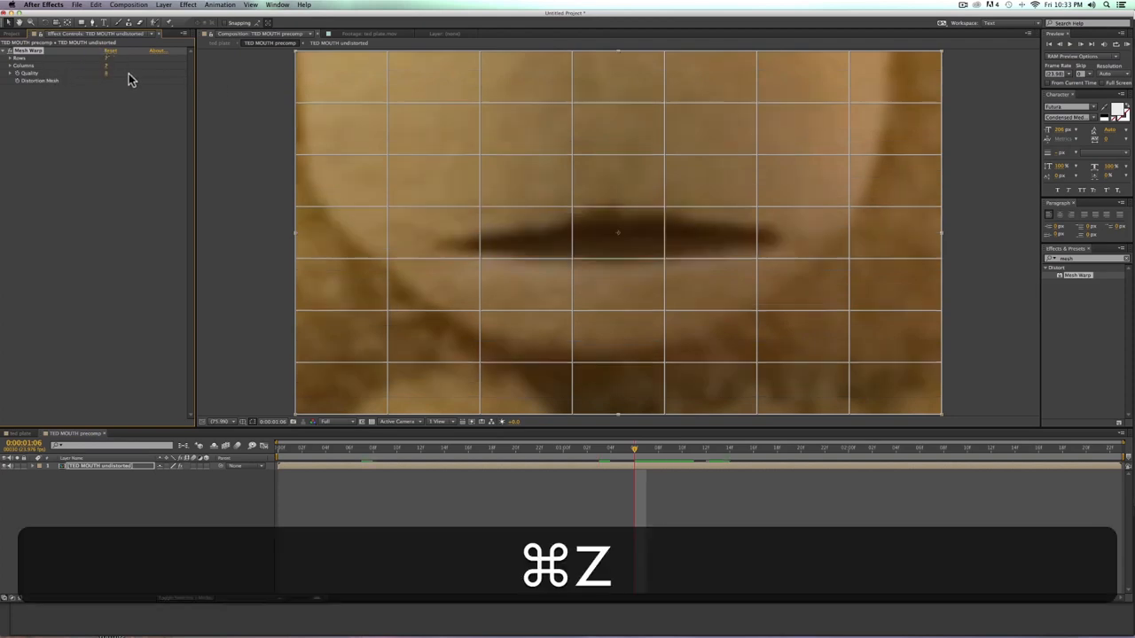
key(cmd+z)
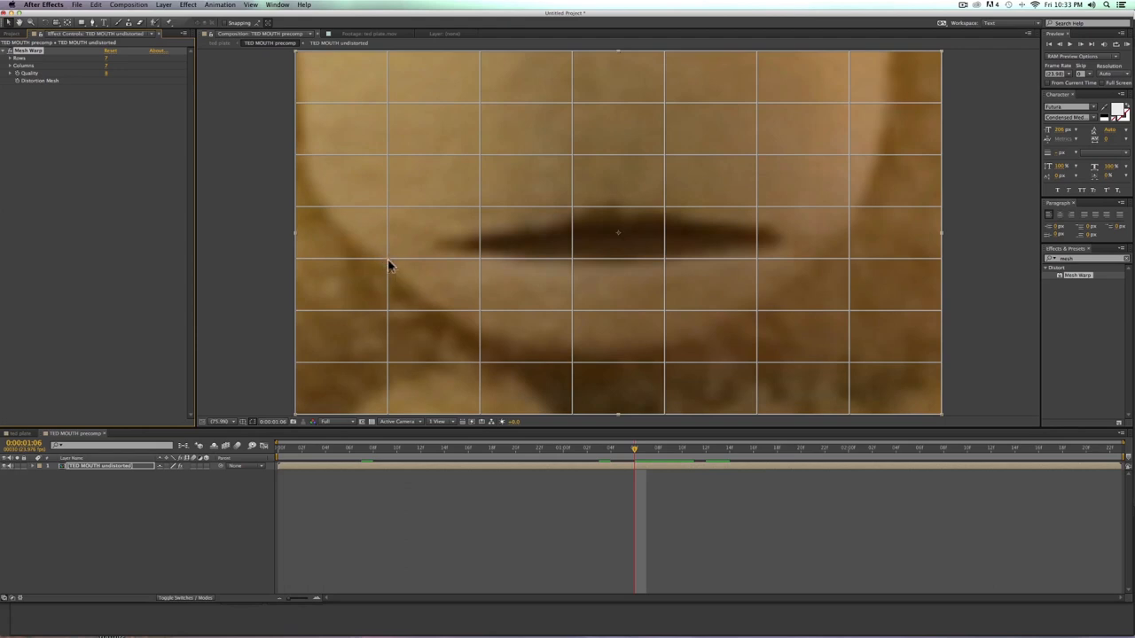
mouse_move(348, 224)
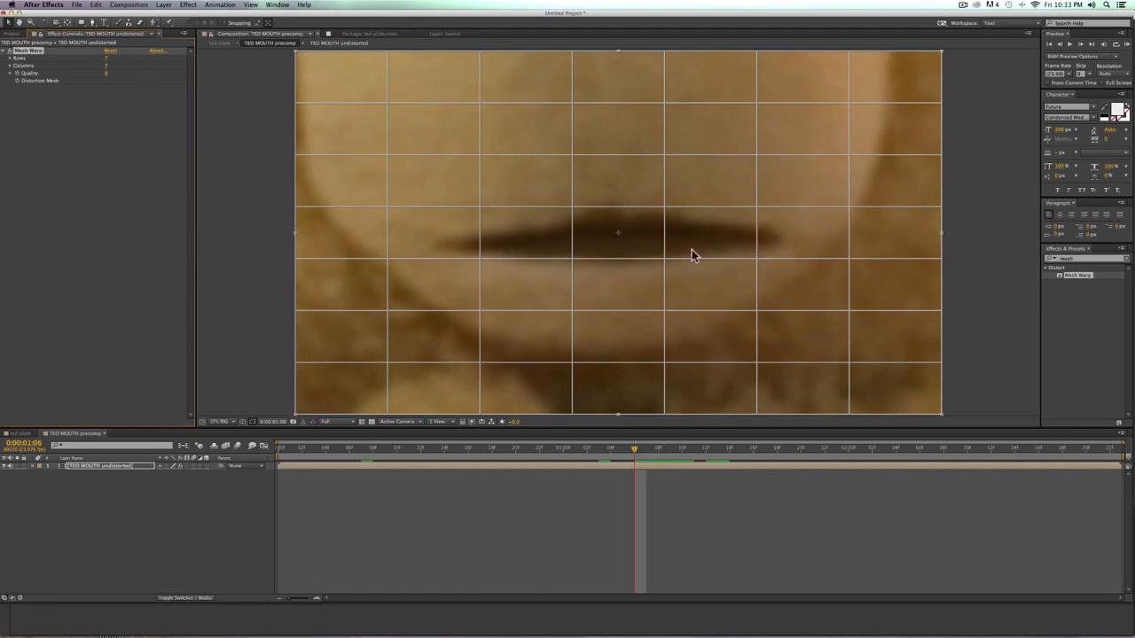
mouse_move(710, 250)
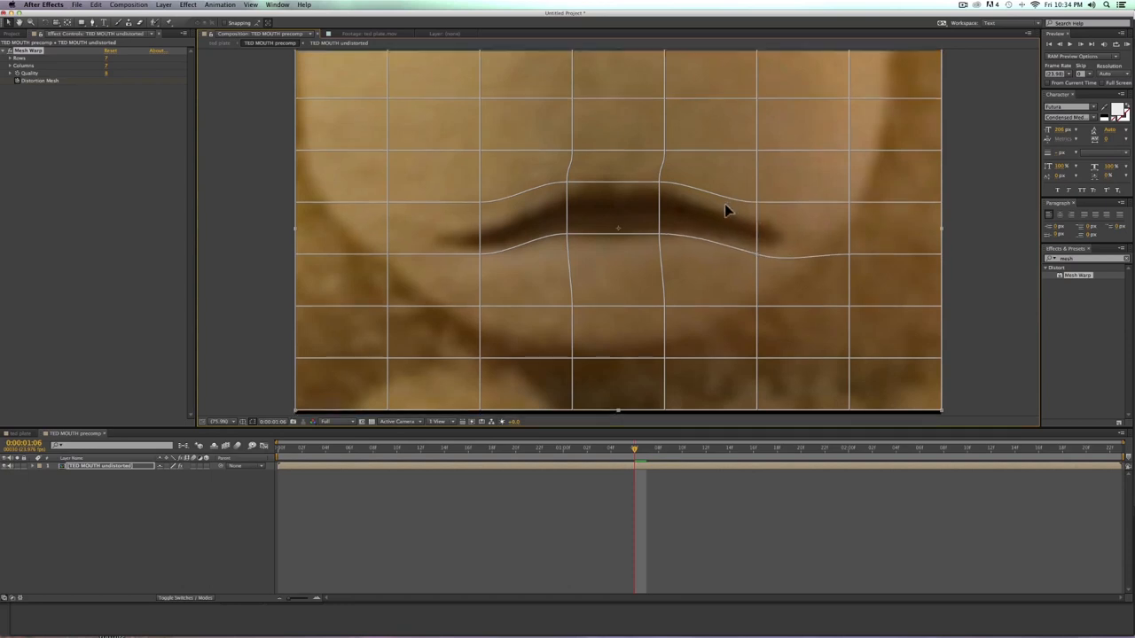
Step: Undo two bad distortions, then pull both sides of the mouth downward
key(cmd+z)
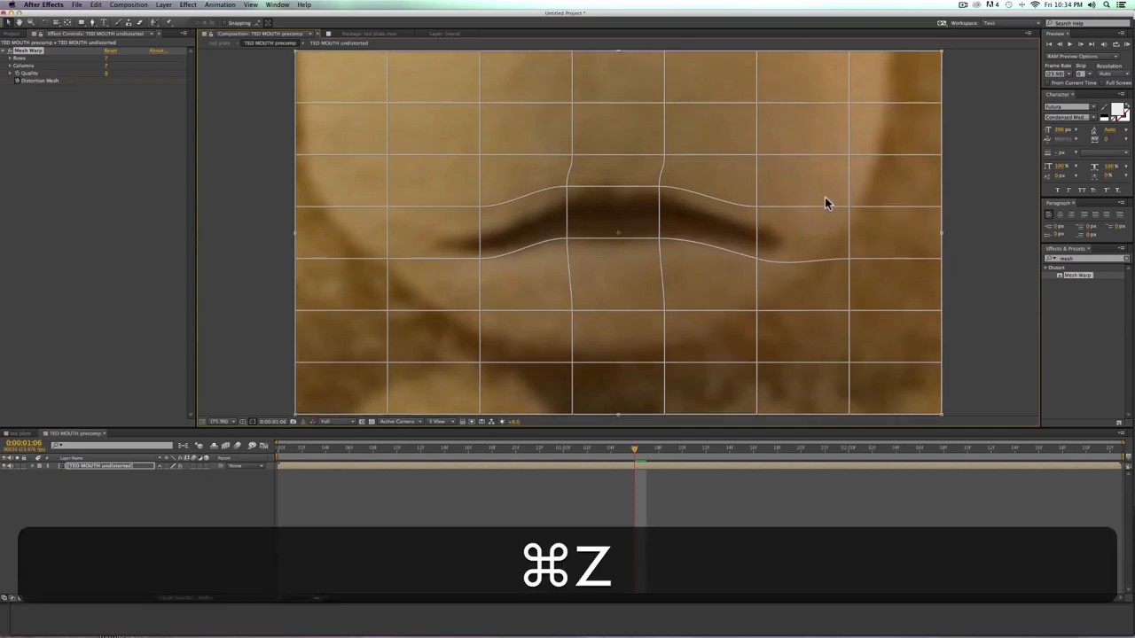
key(cmd+z)
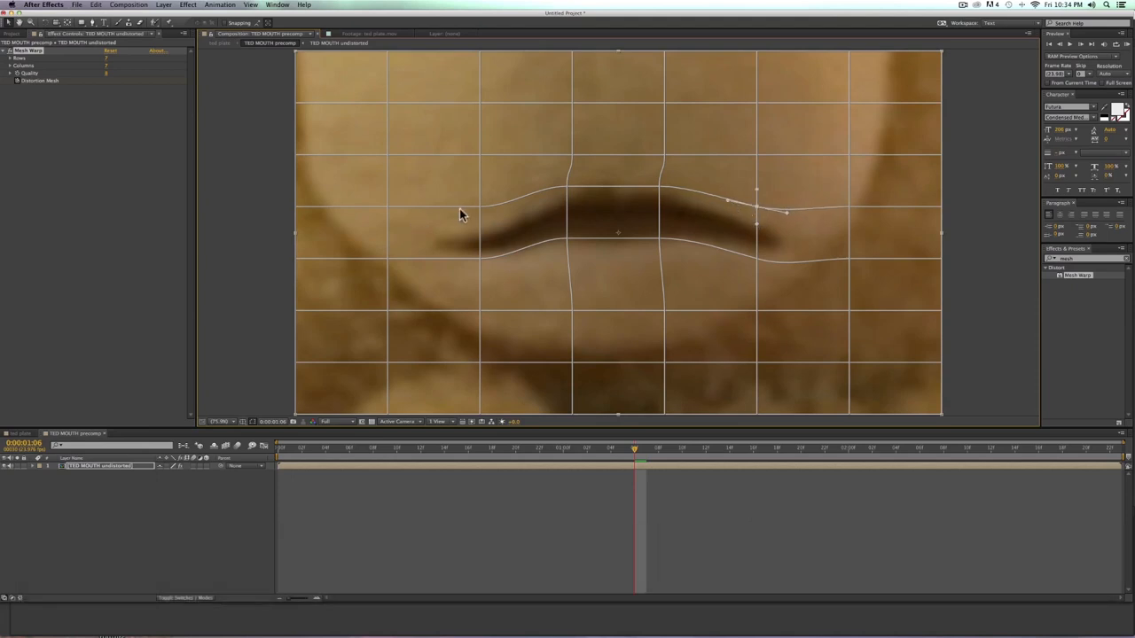
drag(754, 190, 478, 213)
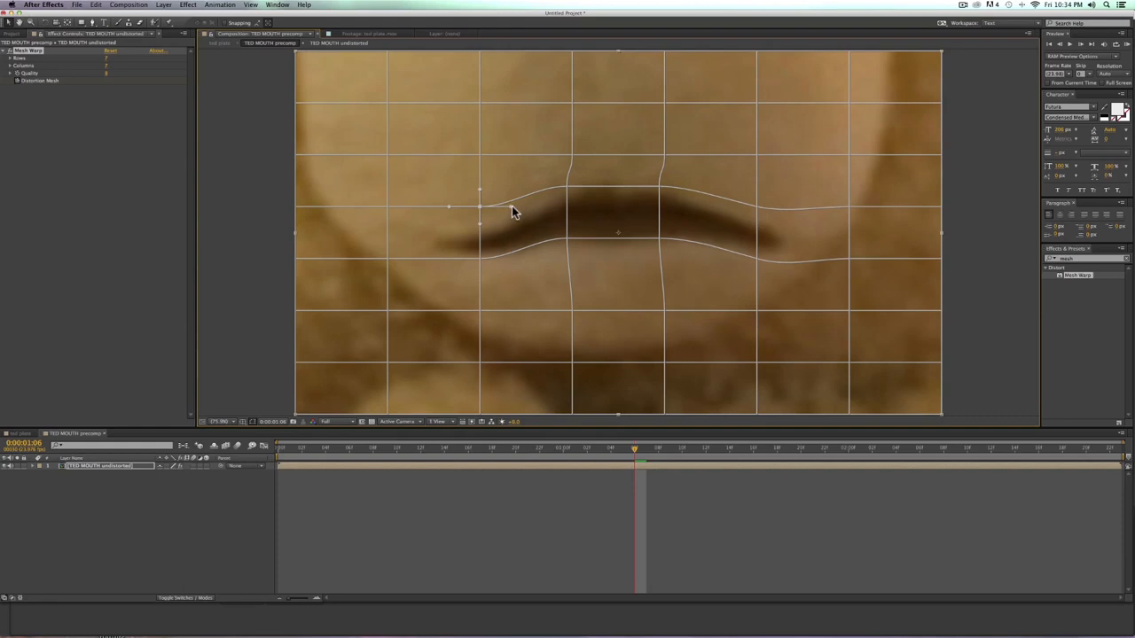
drag(481, 210, 483, 269)
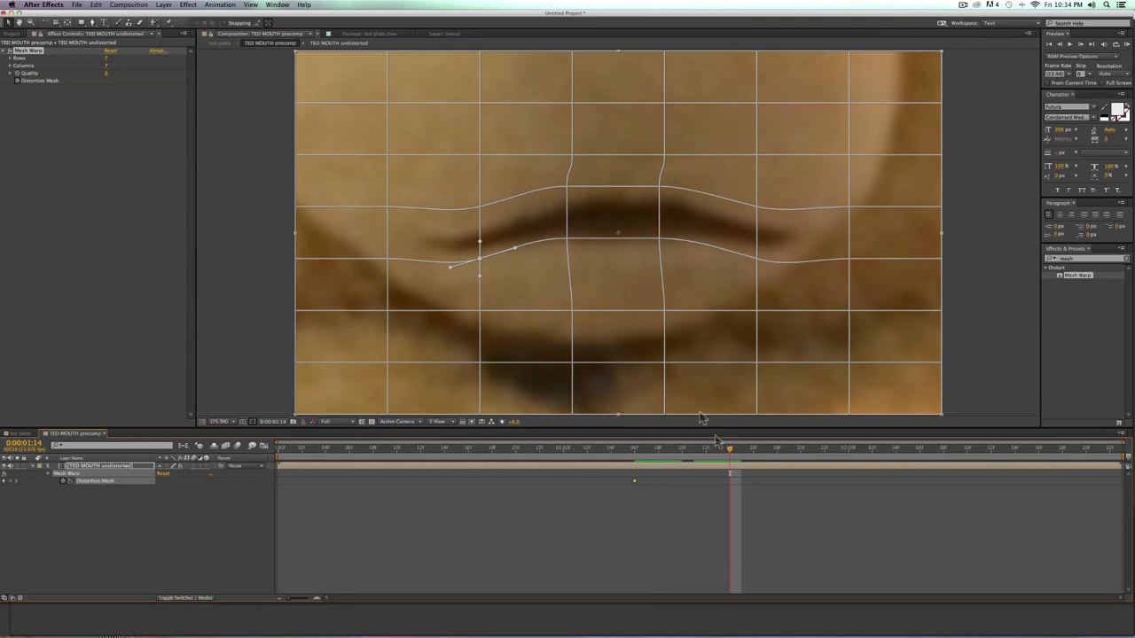
Step: Reshape the lower-lip mesh points to pull the mouth open downward
drag(479, 241, 567, 244)
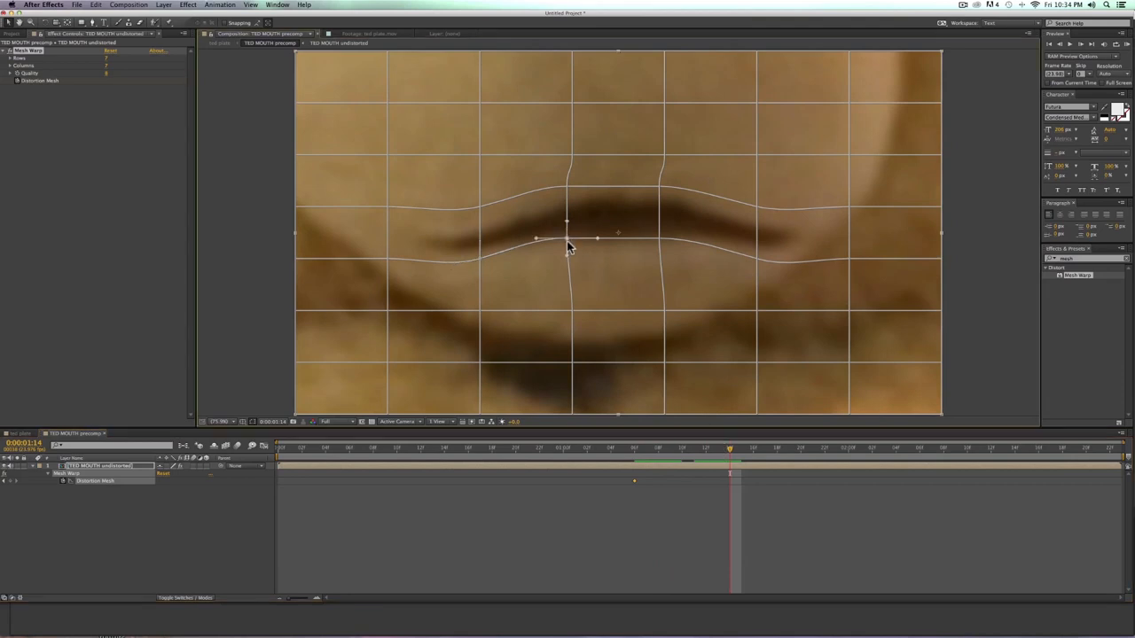
drag(567, 247, 574, 271)
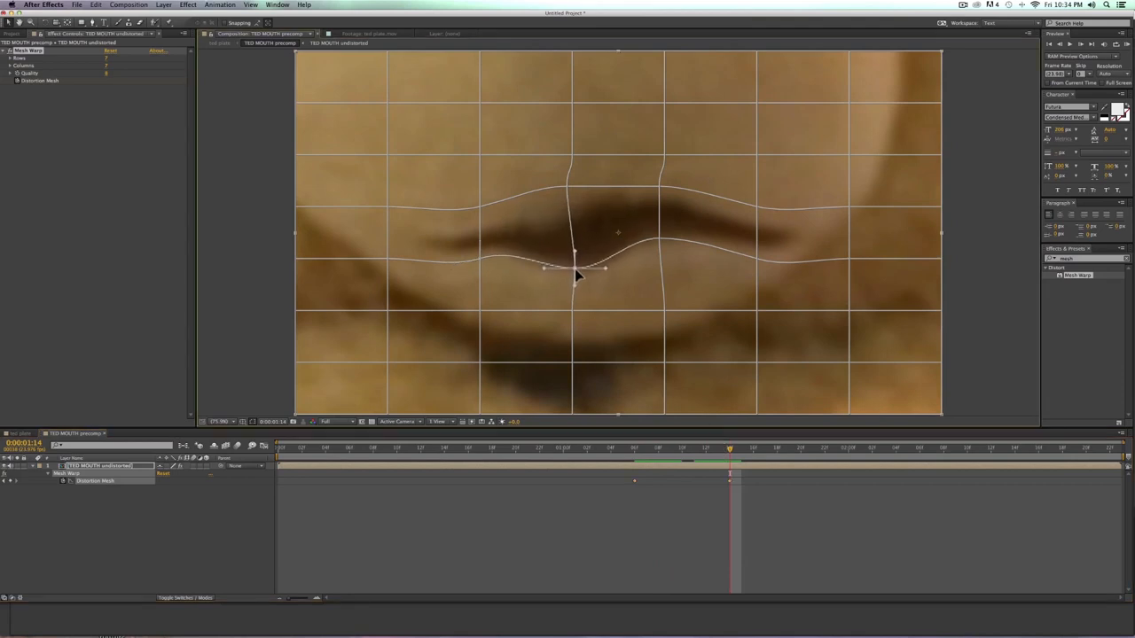
drag(576, 266, 579, 260)
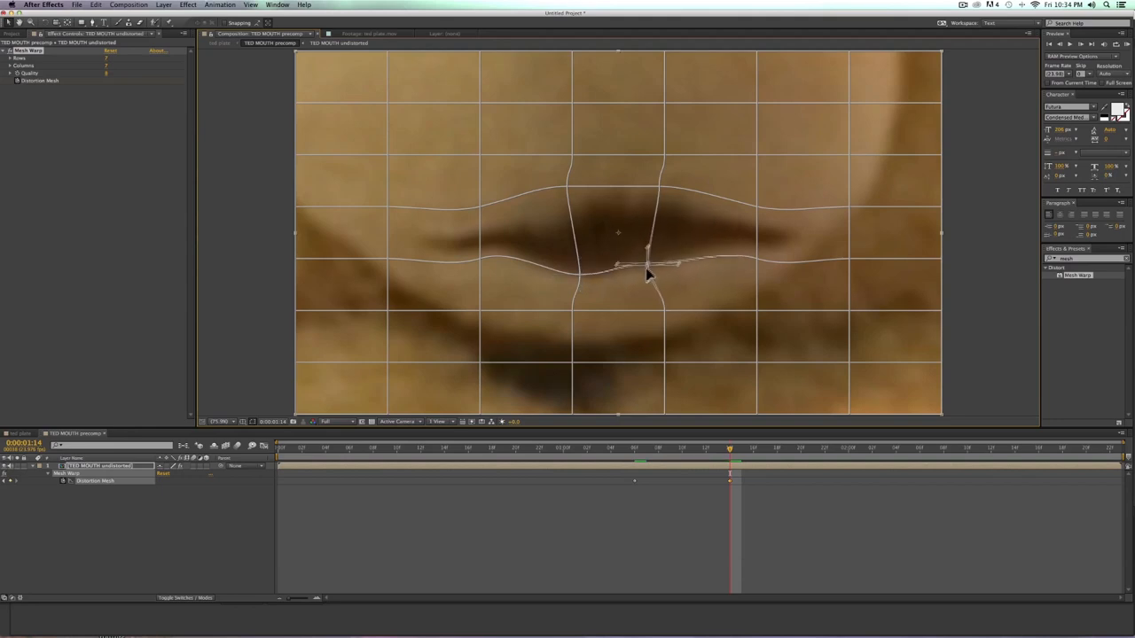
drag(648, 275, 637, 292)
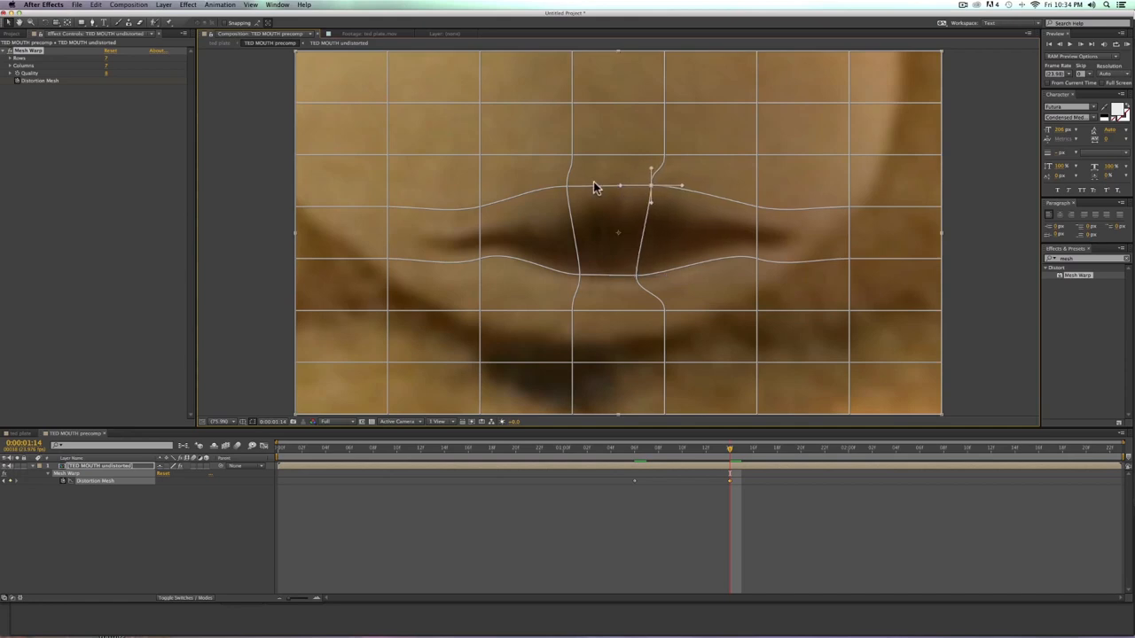
Step: Pinch the right corner and round the upper mouth edge into an 'ooo' shape
drag(652, 186, 578, 190)
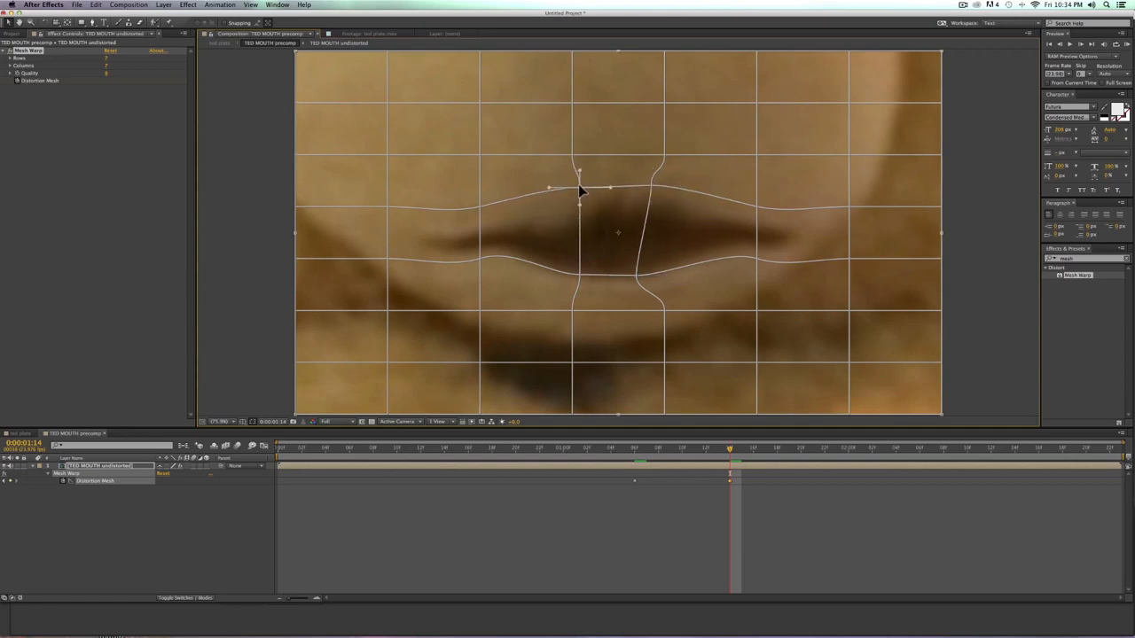
drag(579, 188, 479, 244)
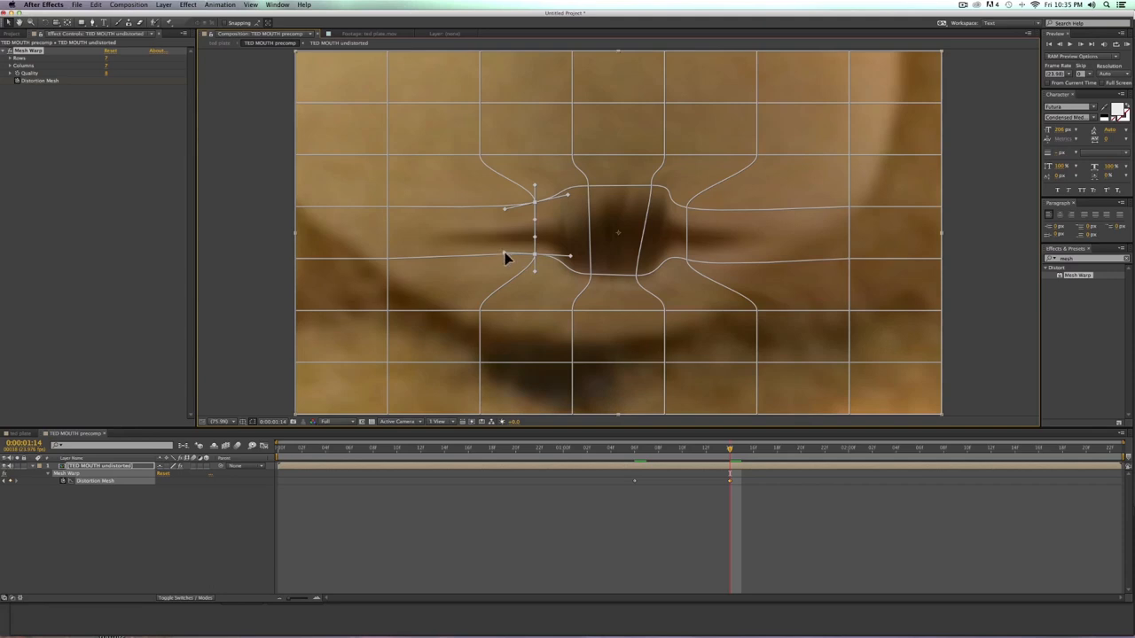
mouse_move(521, 260)
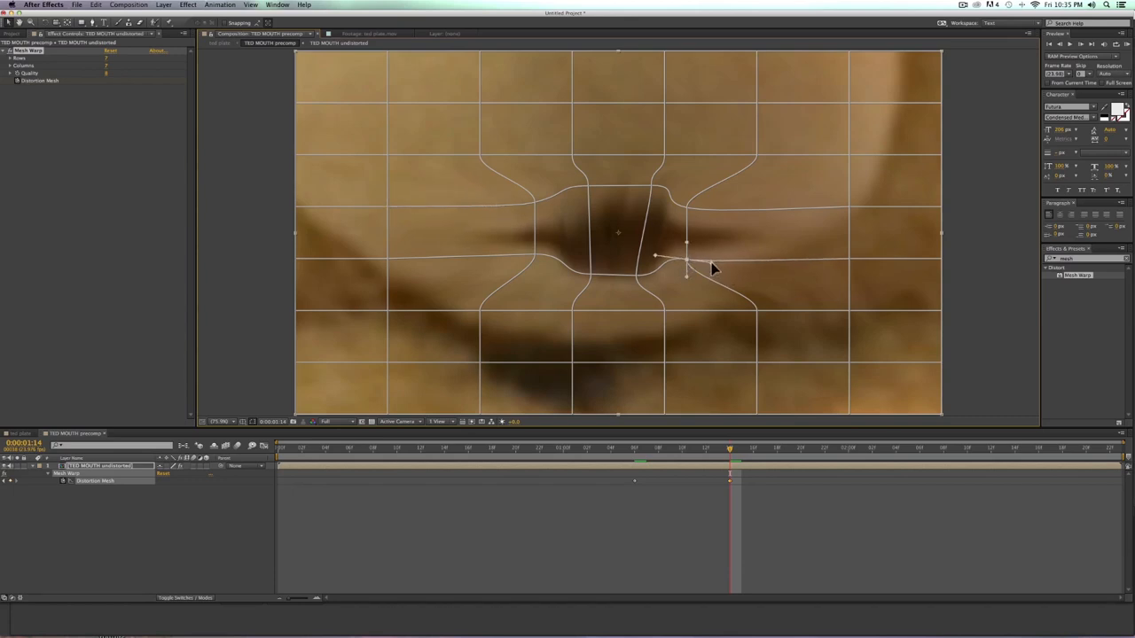
drag(656, 257, 687, 203)
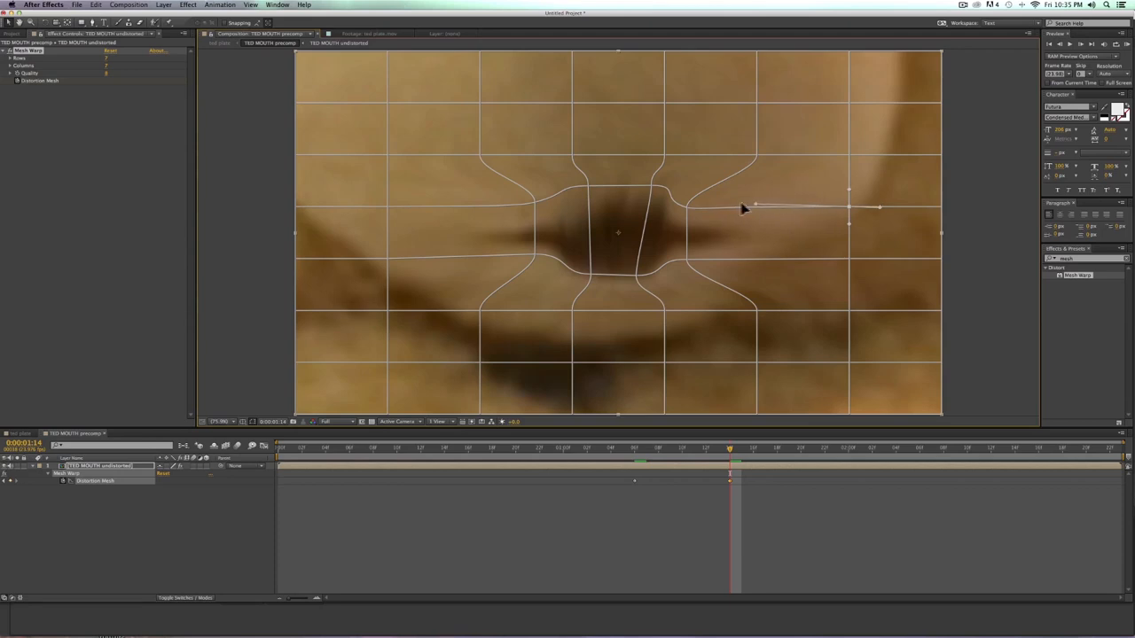
mouse_move(714, 247)
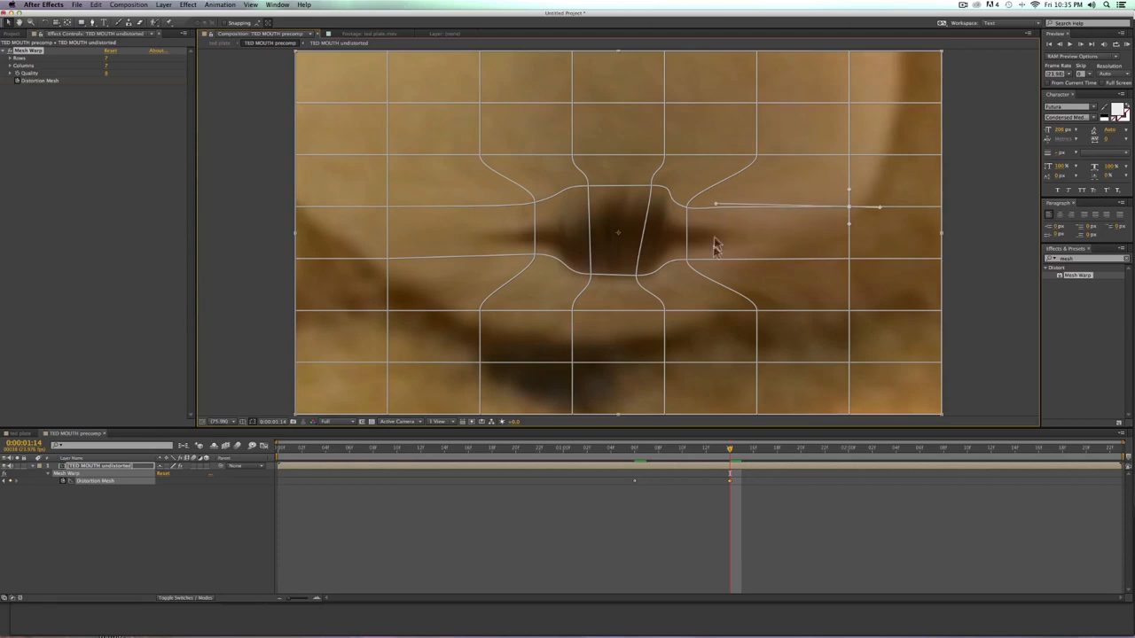
drag(846, 206, 636, 189)
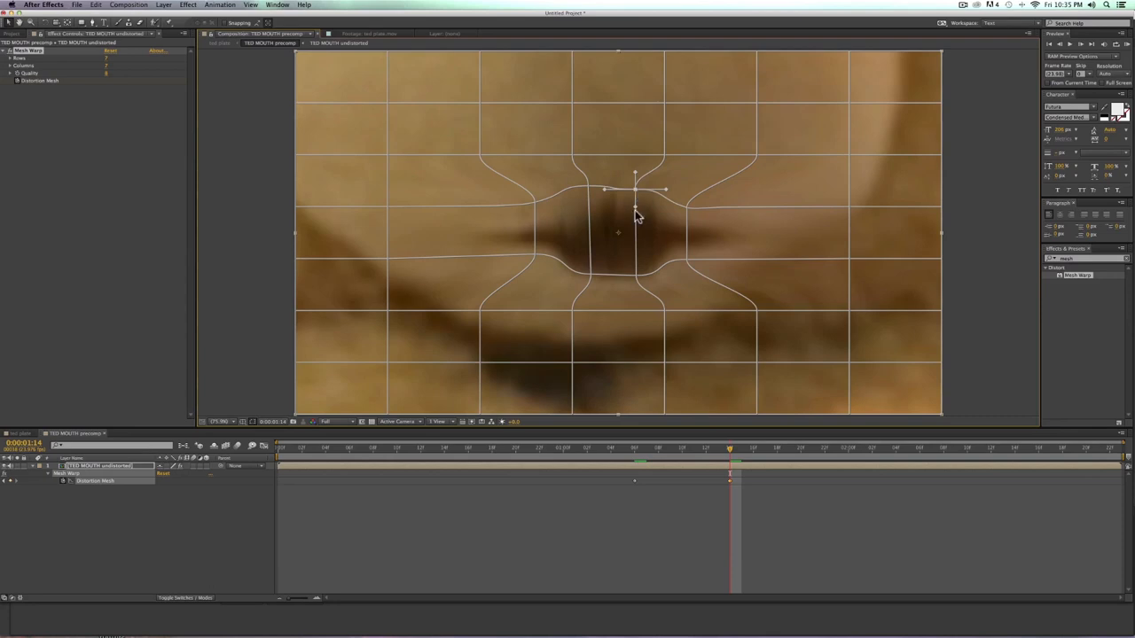
drag(636, 189, 589, 288)
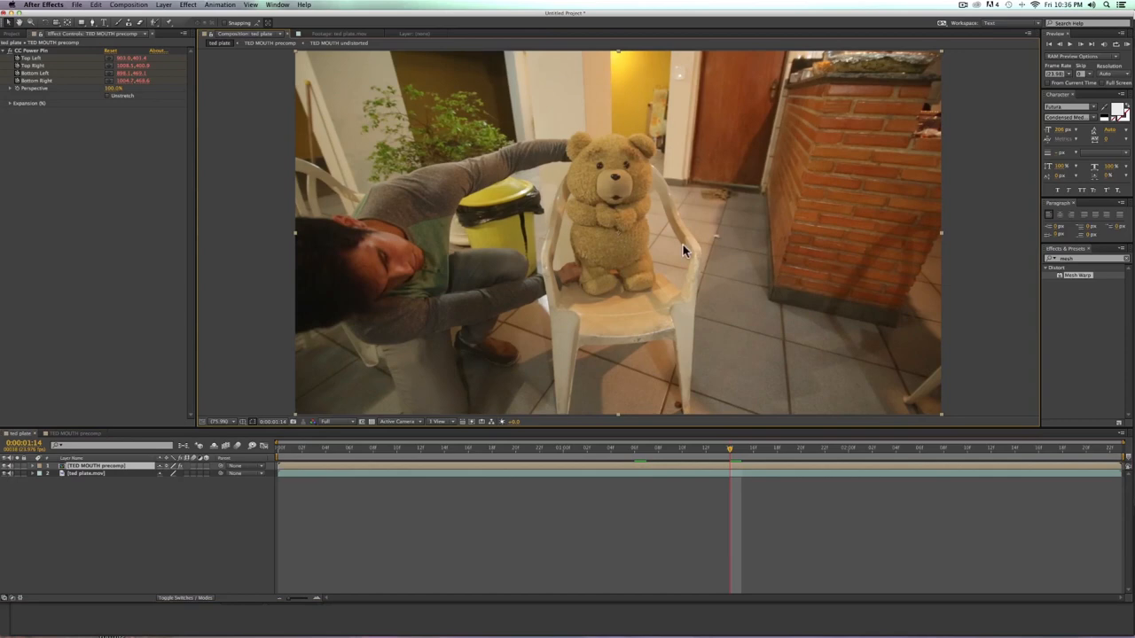
mouse_move(366, 98)
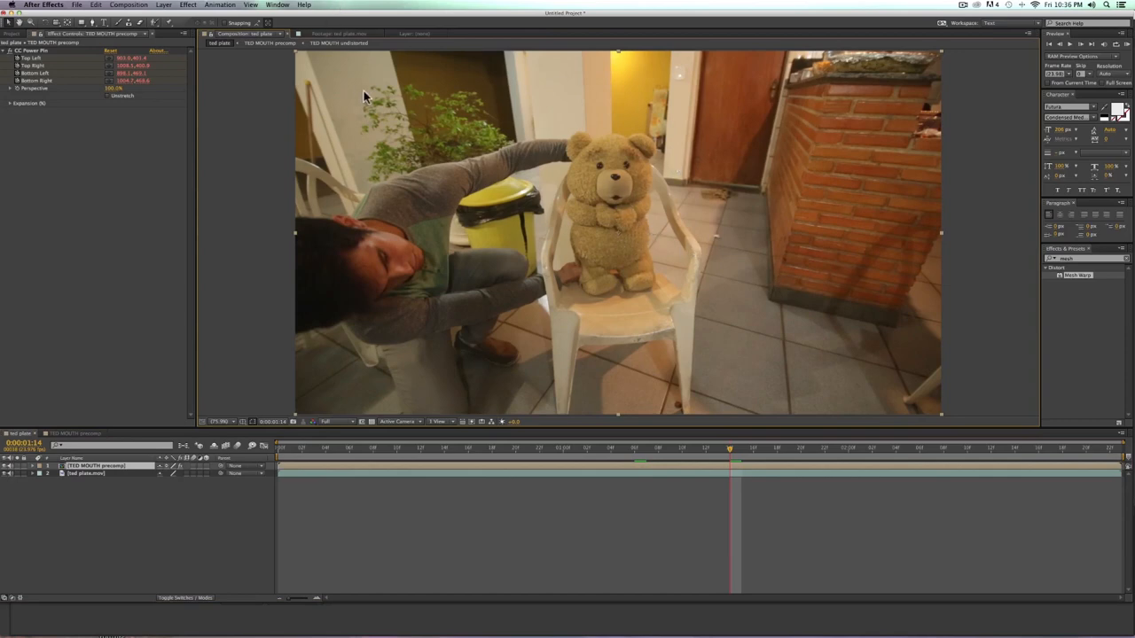
Step: Preview the mouth animation over the ted plate, then select the mouth layer to show its mesh
key(cmd+Left)
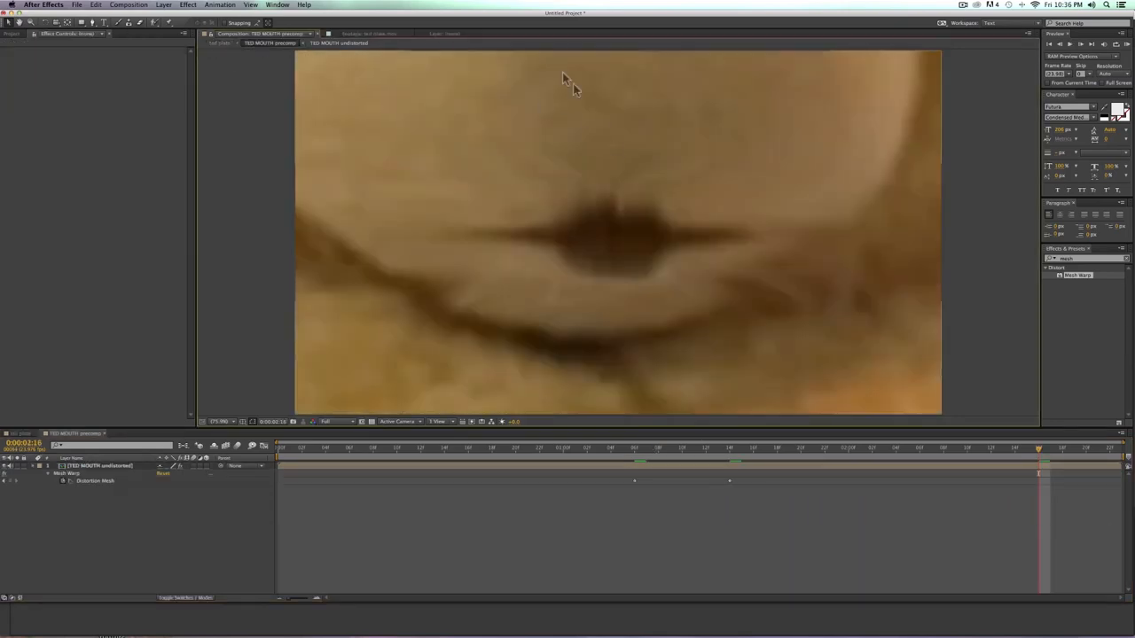
click(679, 475)
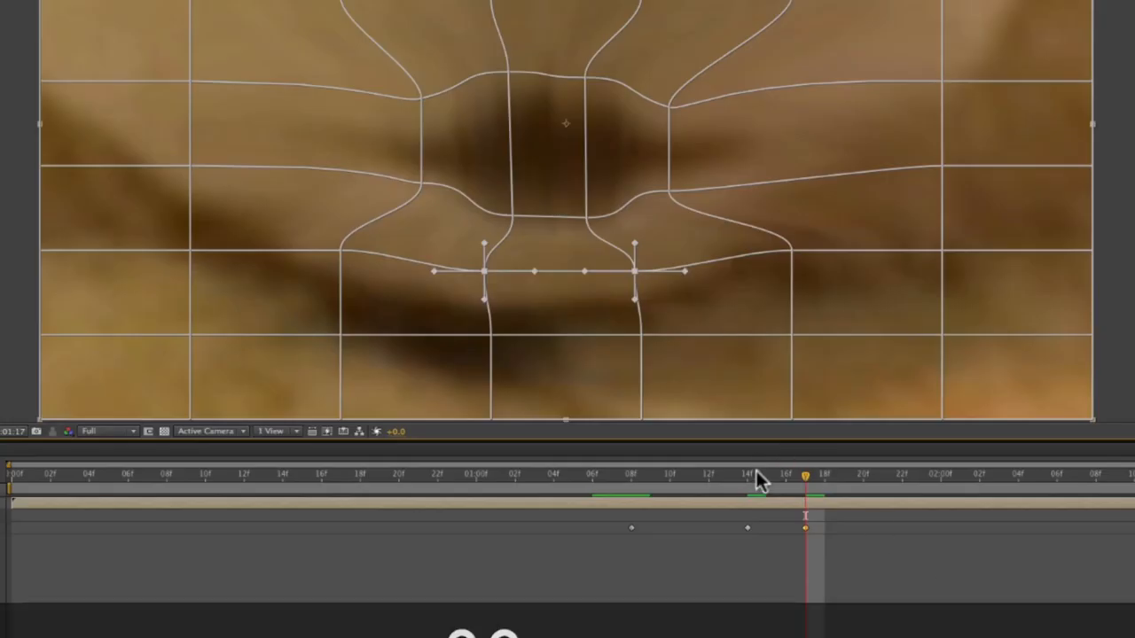
Step: Move to a later frame and paste a copied Distortion Mesh mouth-shape keyframe
drag(805, 478, 786, 477)
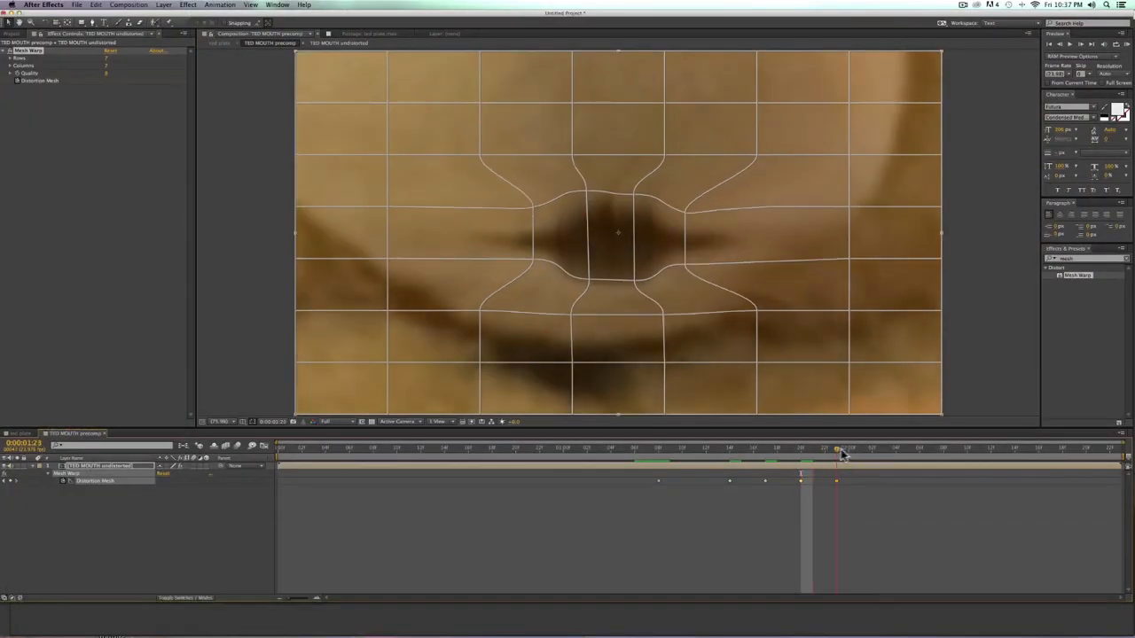
key(Cmd+v)
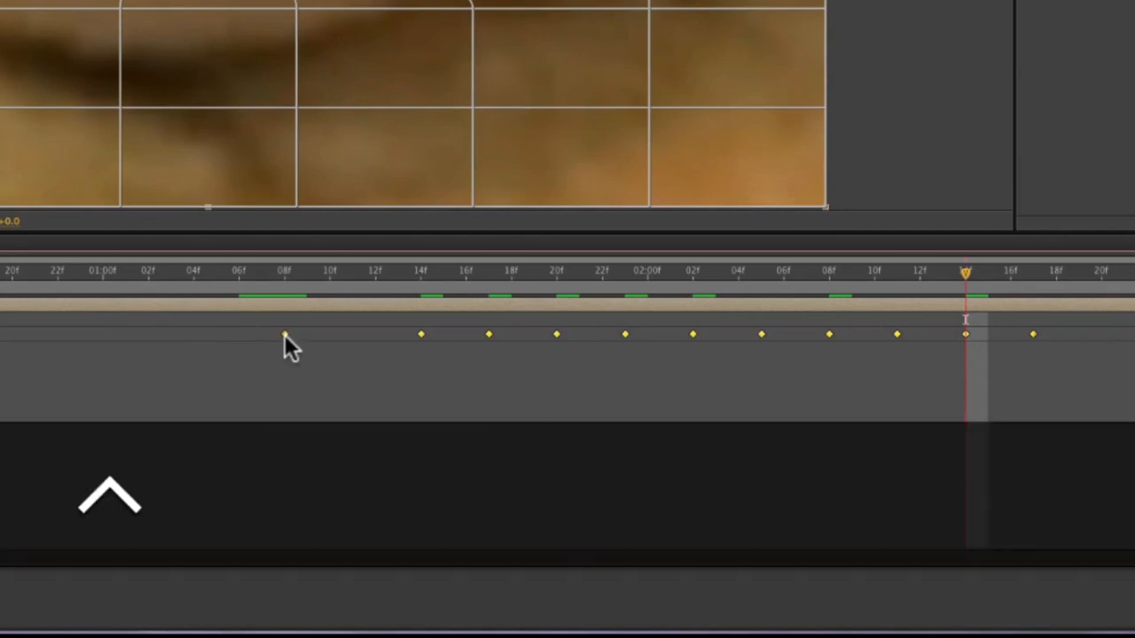
Step: Apply Easy Ease to the selected Distortion Mesh keyframes and return to the ted plate comp
right_click(285, 335)
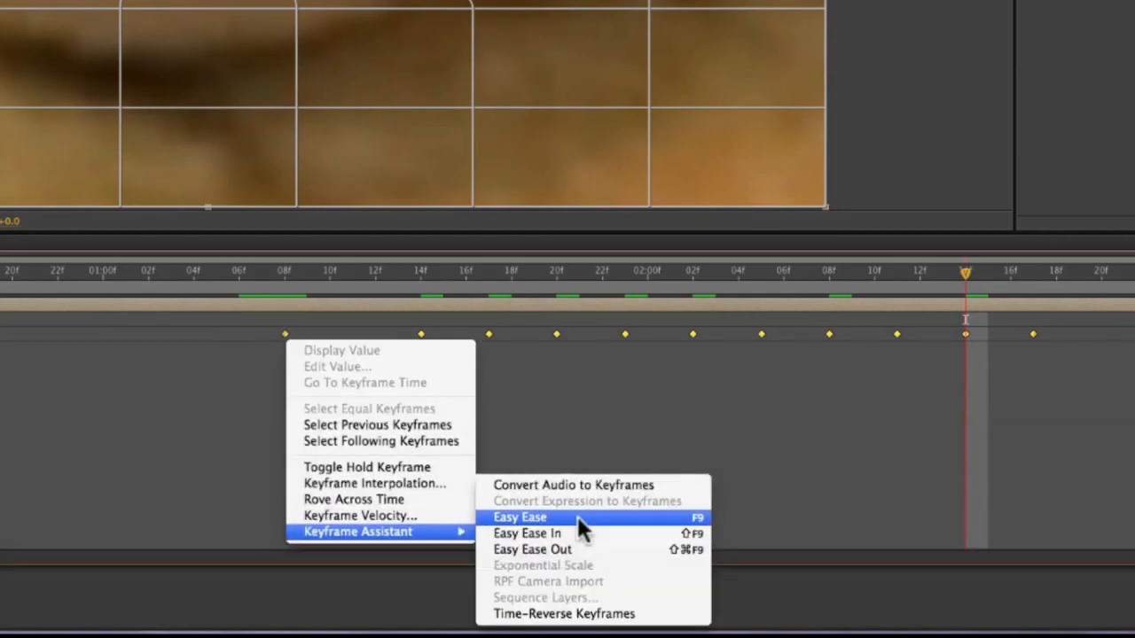
click(520, 517)
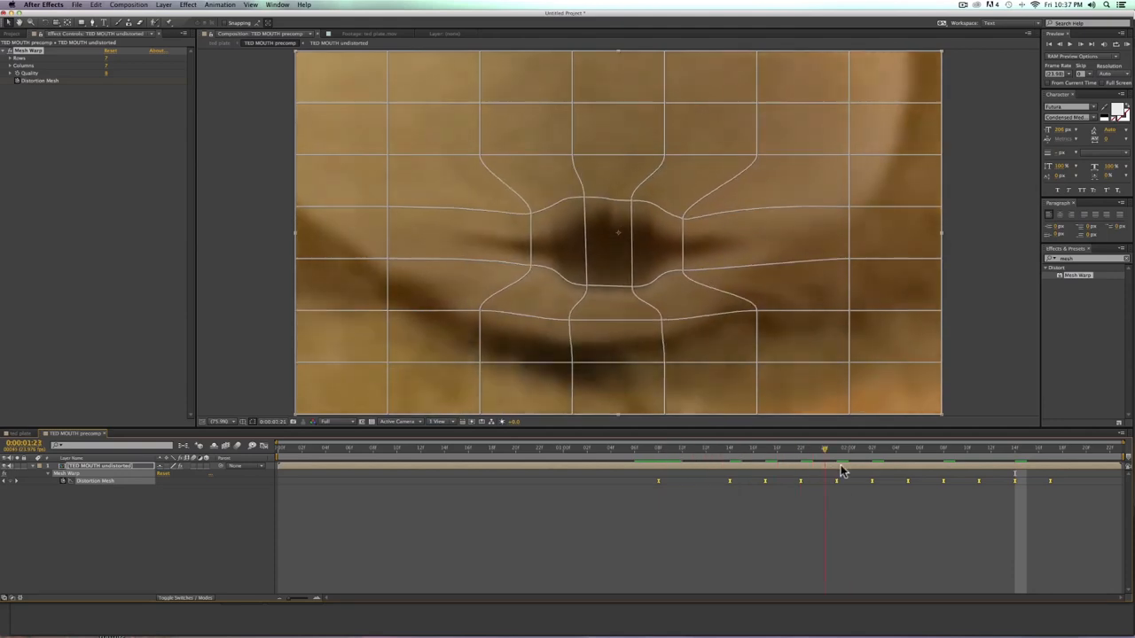
click(945, 468)
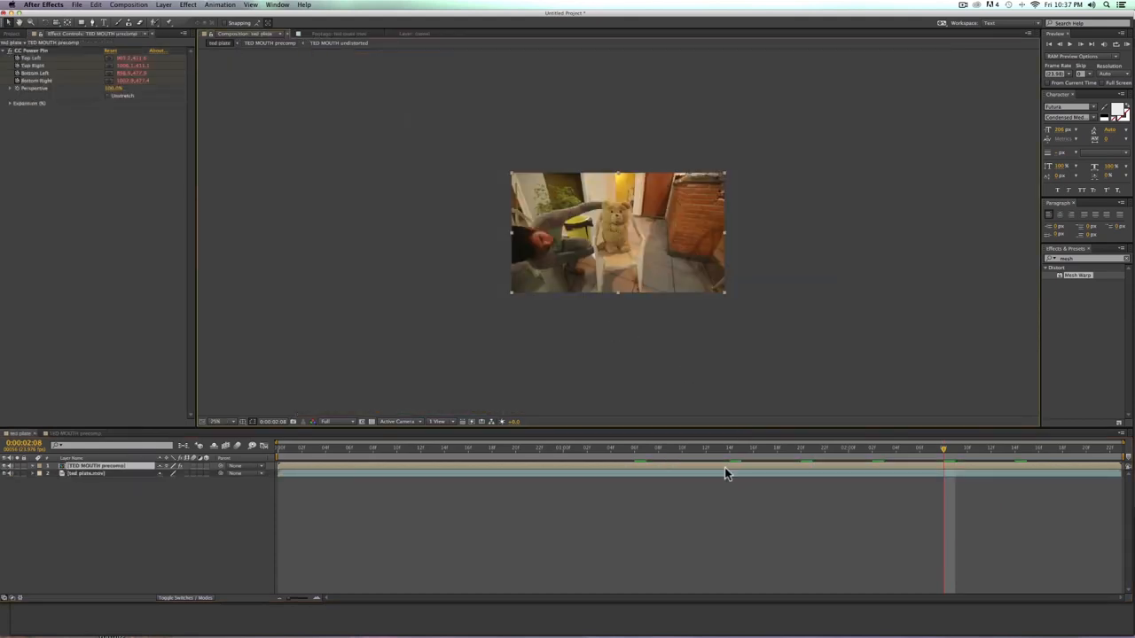
Step: RAM-preview the eased up-and-down mouth animation in the TED MOUTH precomp
key(shift+/)
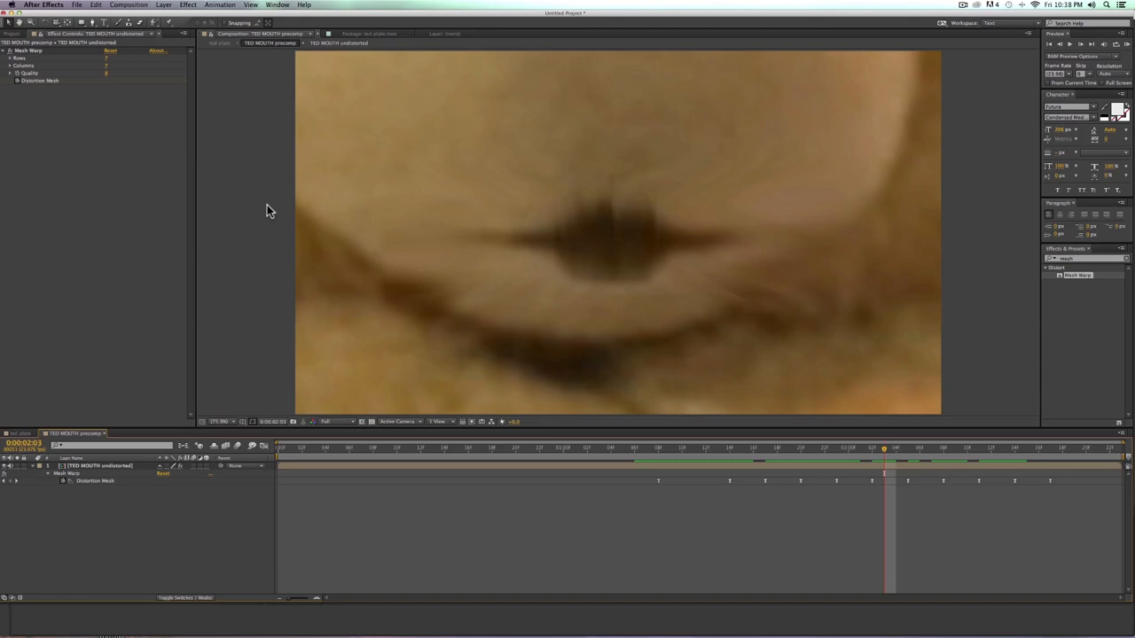
mouse_move(339, 55)
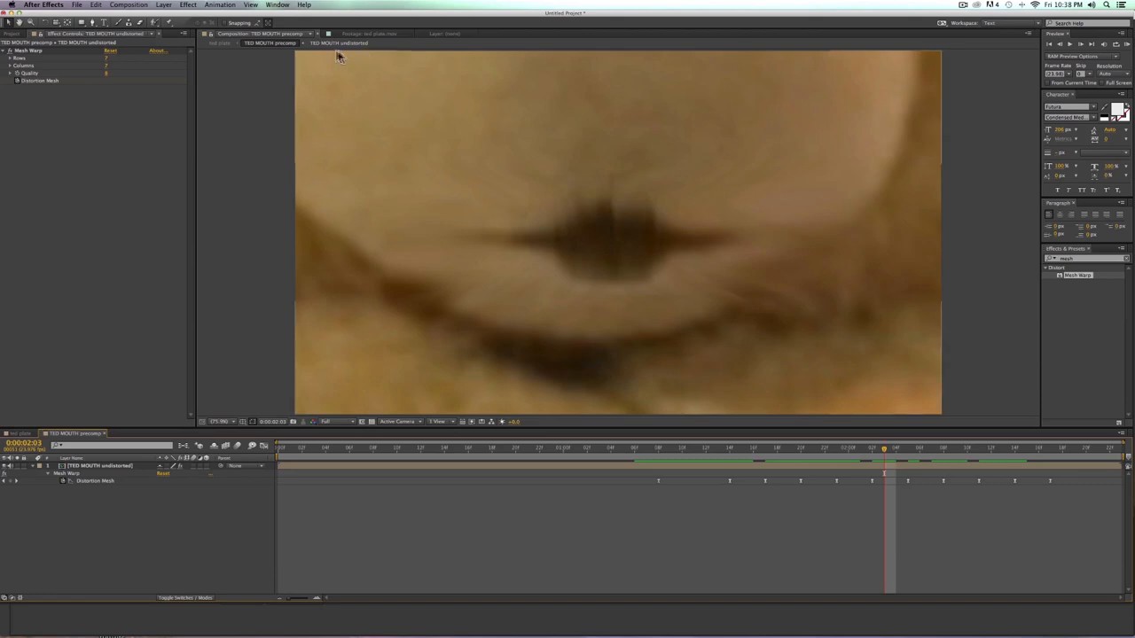
mouse_move(413, 137)
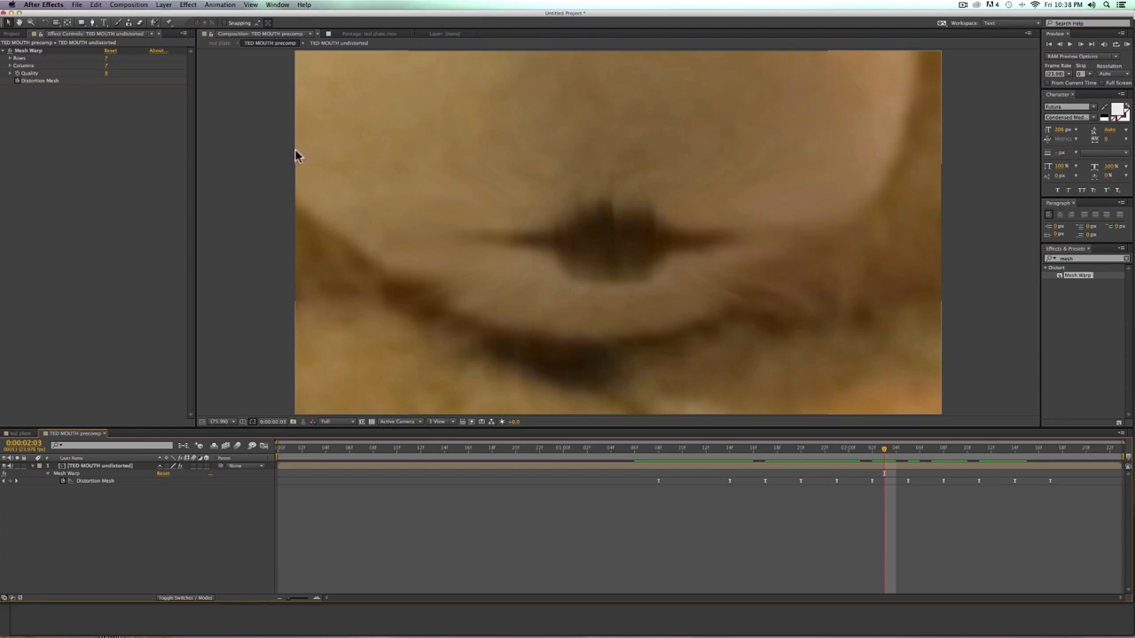
mouse_move(411, 159)
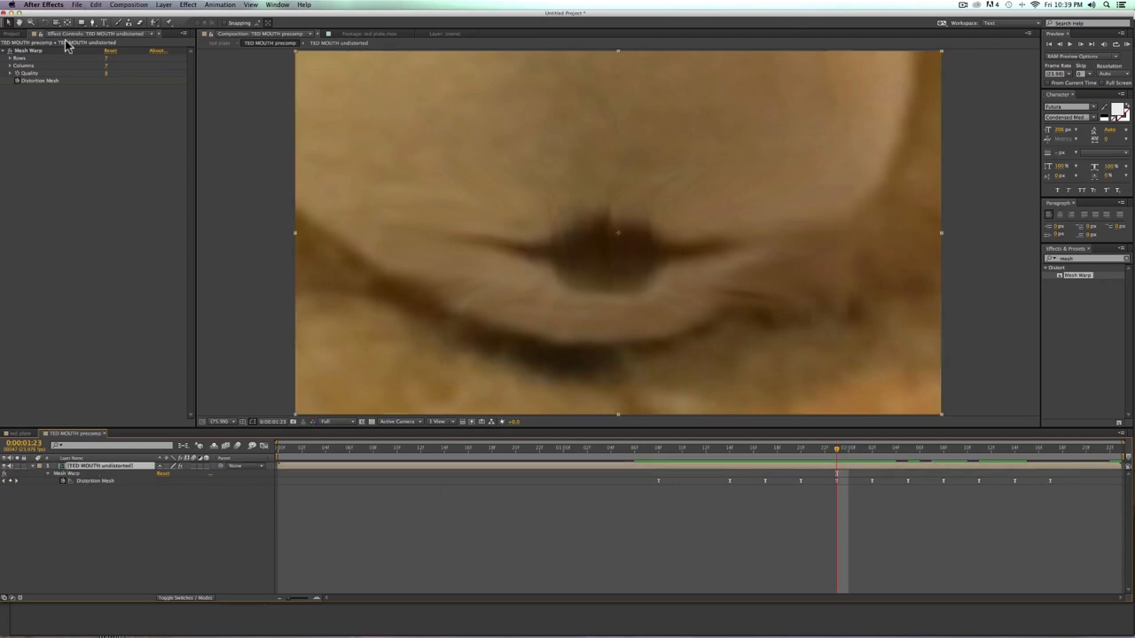
mouse_move(576, 286)
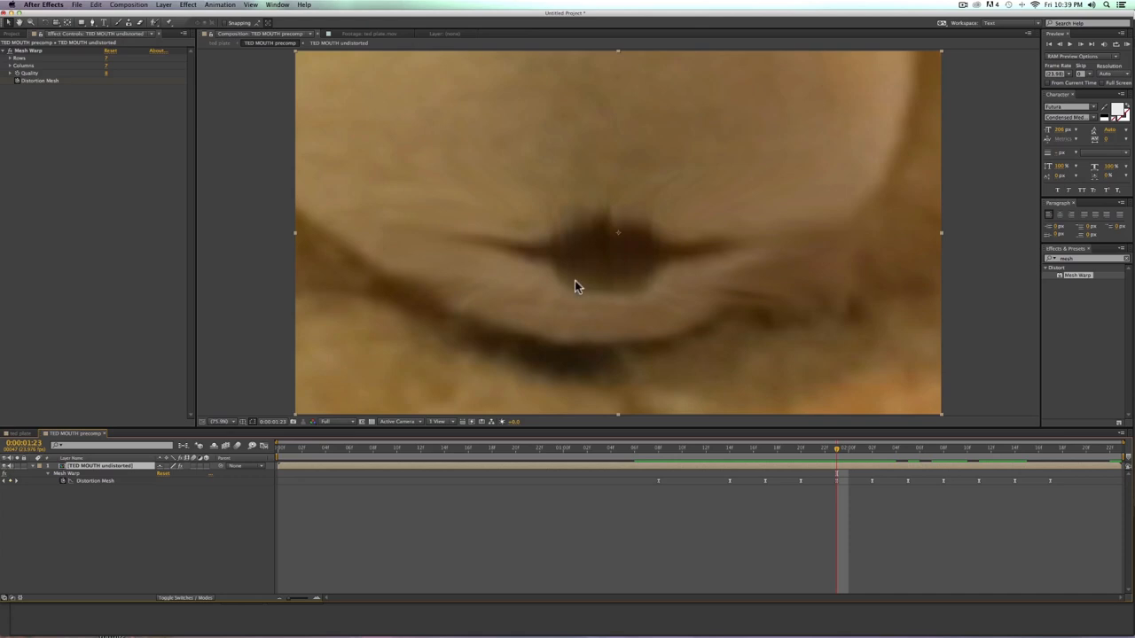